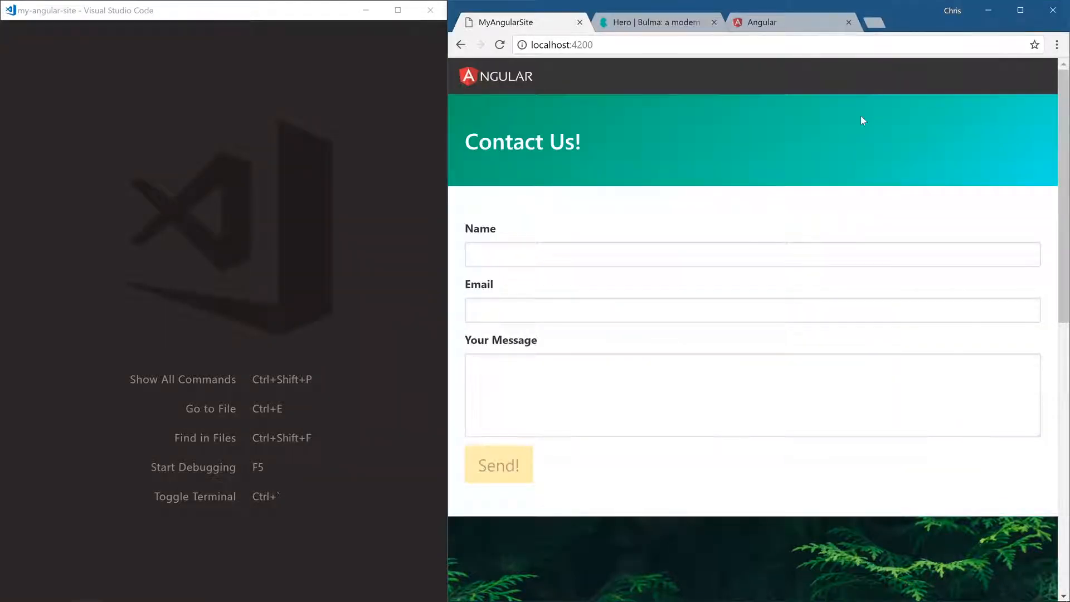
mouse_move(591, 110)
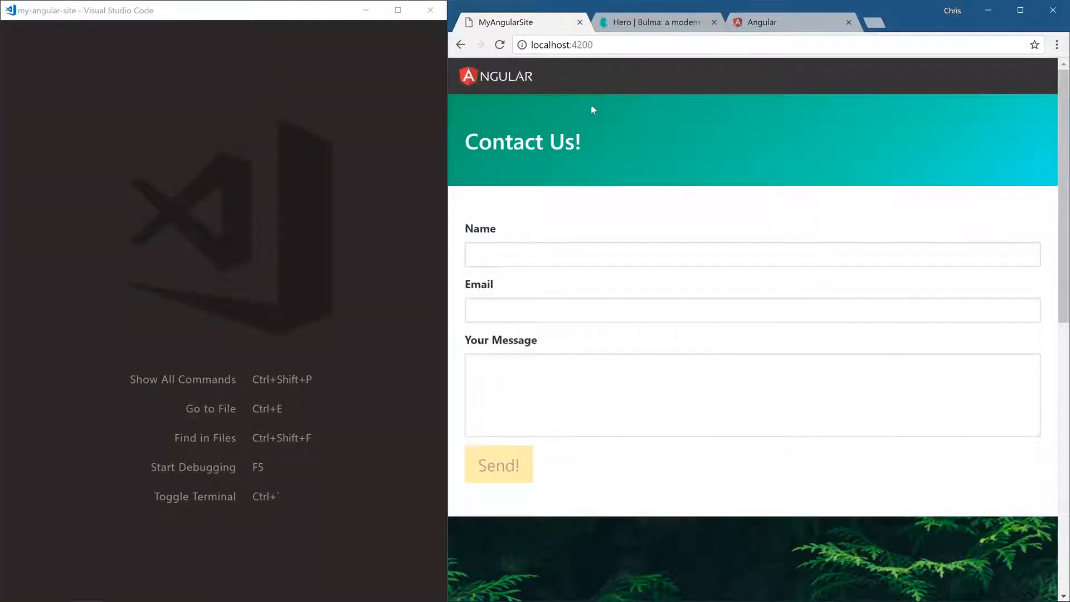
mouse_move(490, 293)
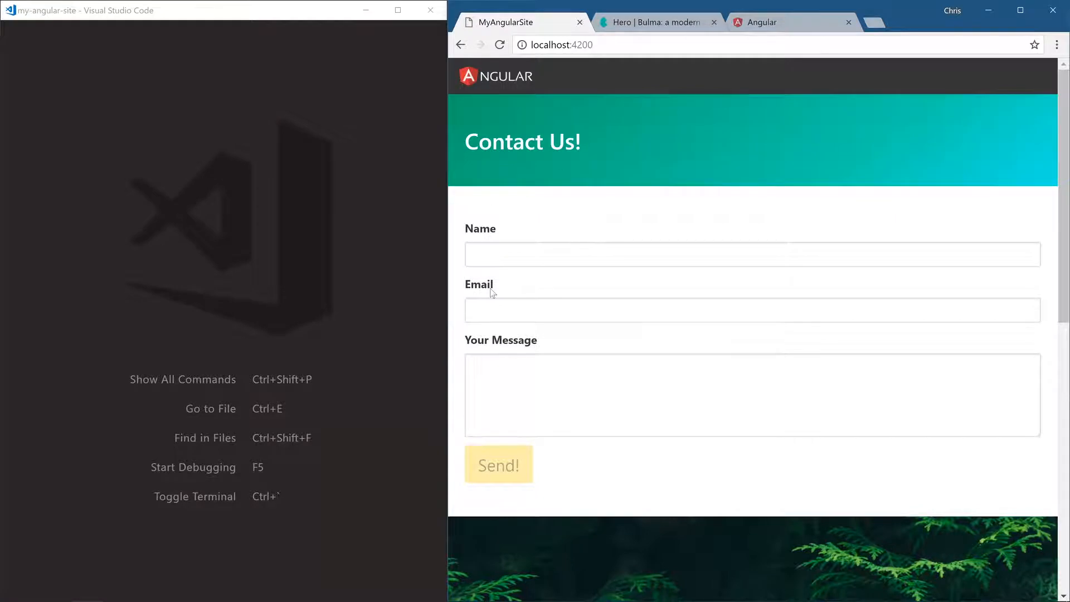
Scroll through the running site in Chrome, then open src/app/app-routing.module.ts with its empty routes.
scroll(down, 3)
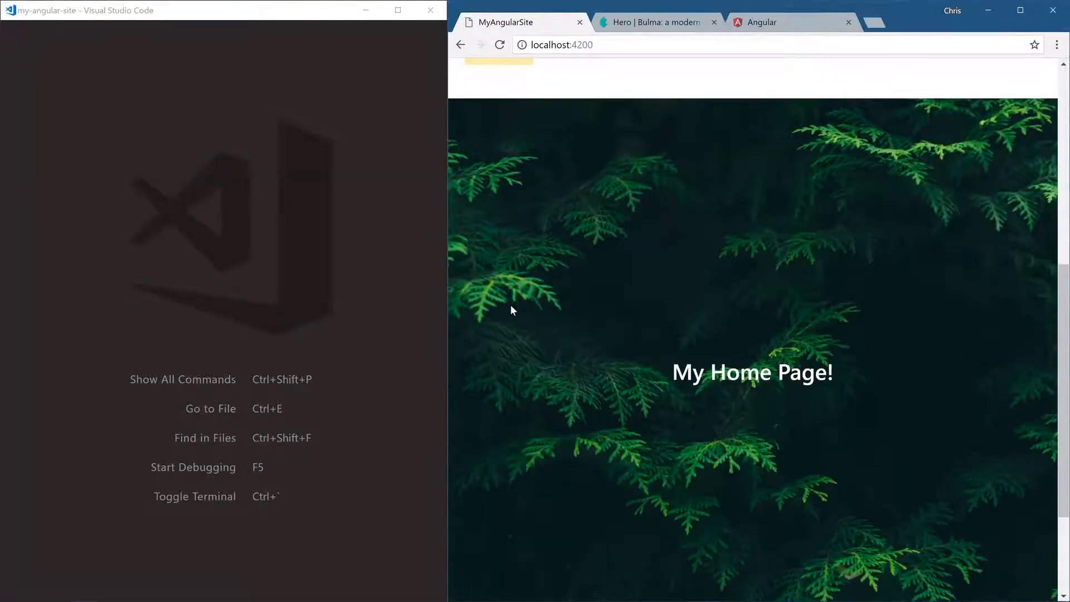
scroll(down, 3)
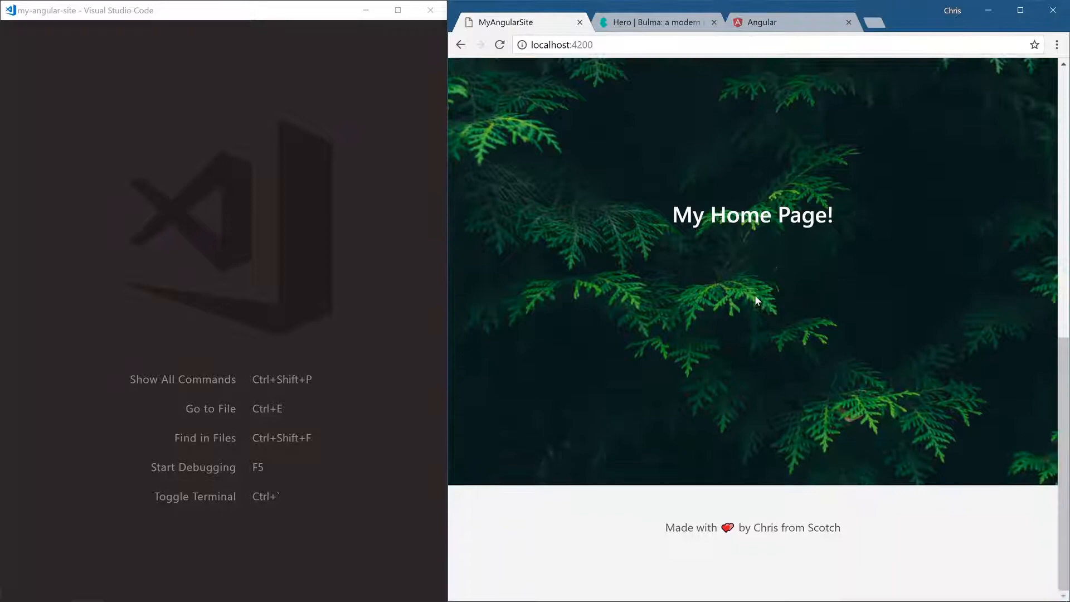
mouse_move(553, 181)
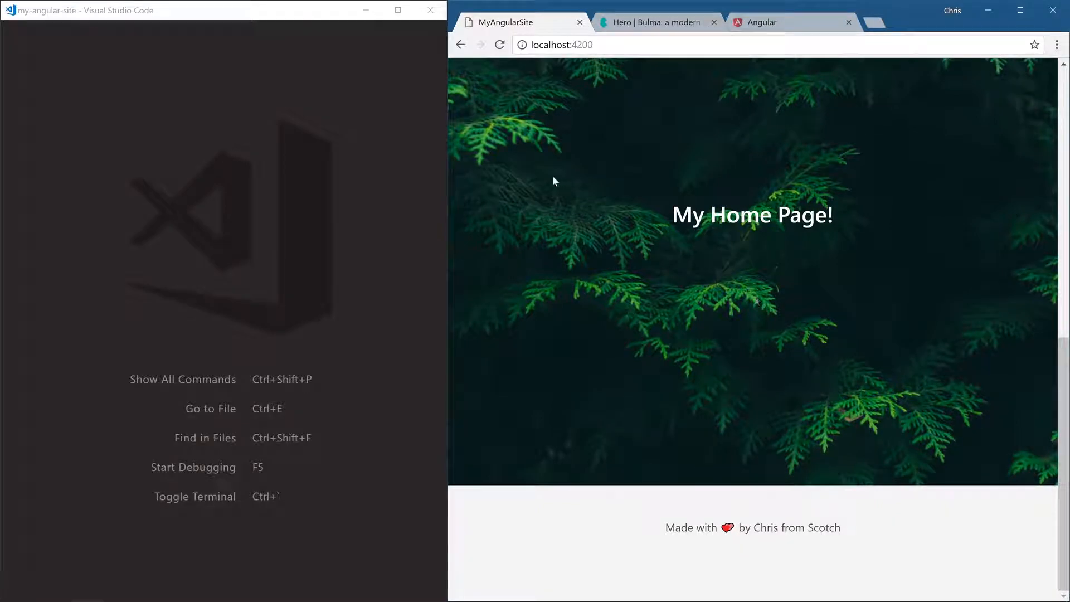
mouse_move(446, 167)
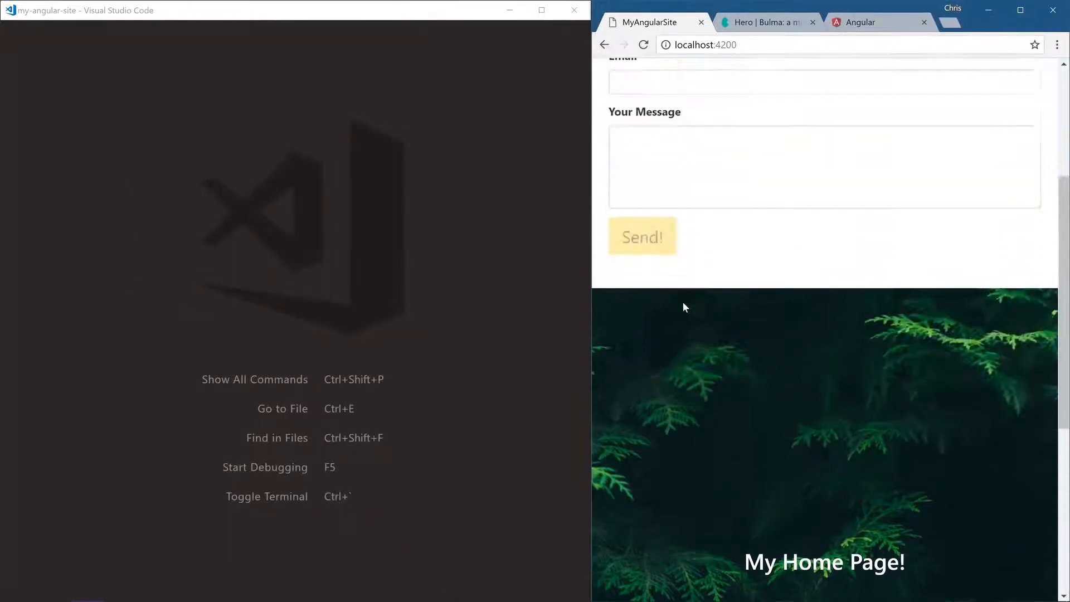
scroll(up, 3)
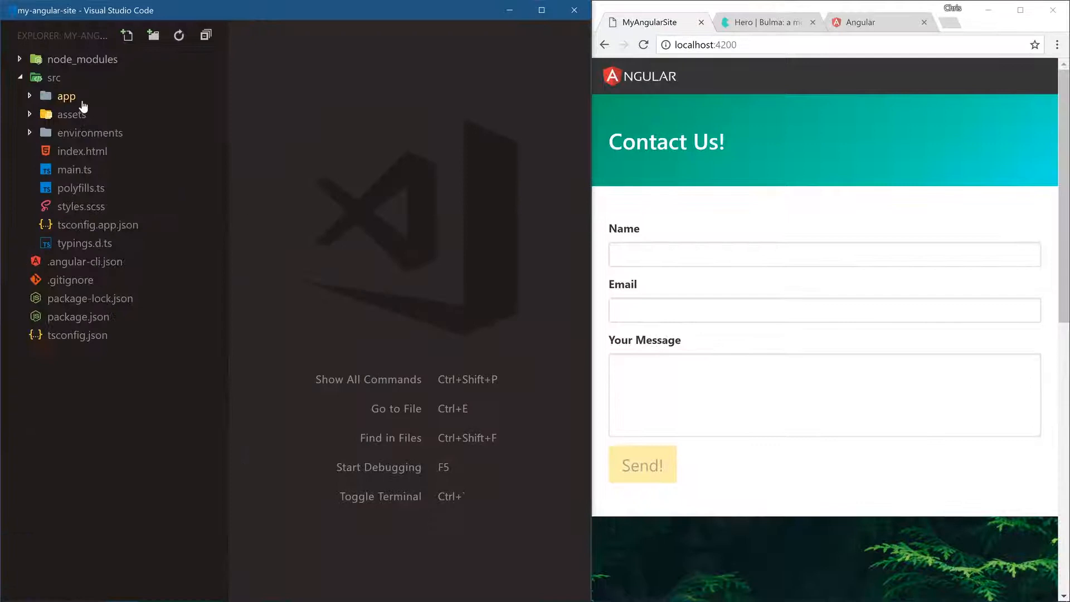
click(67, 95)
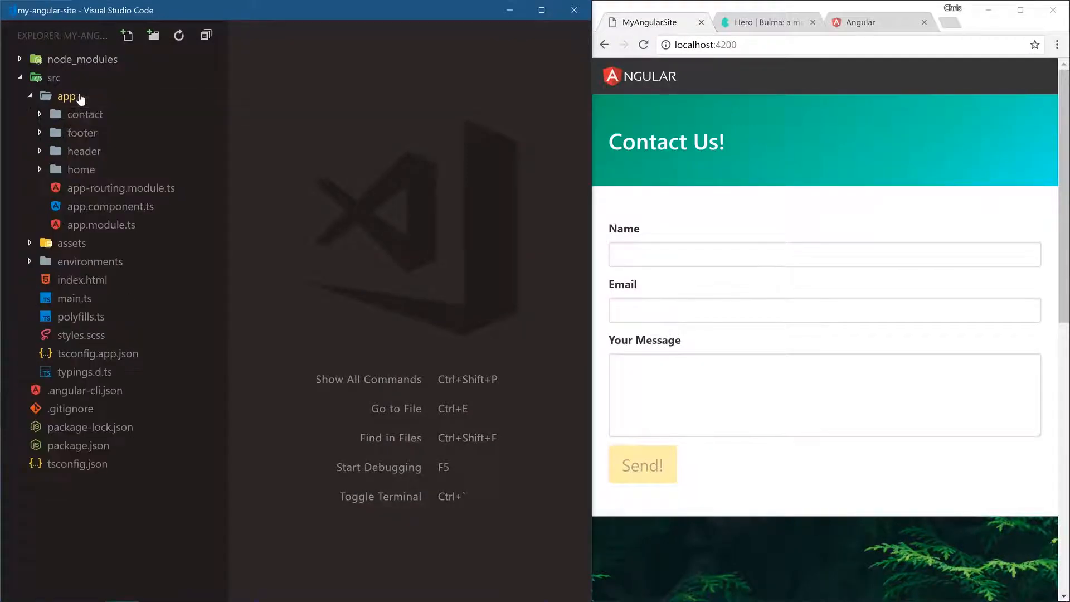
click(121, 188)
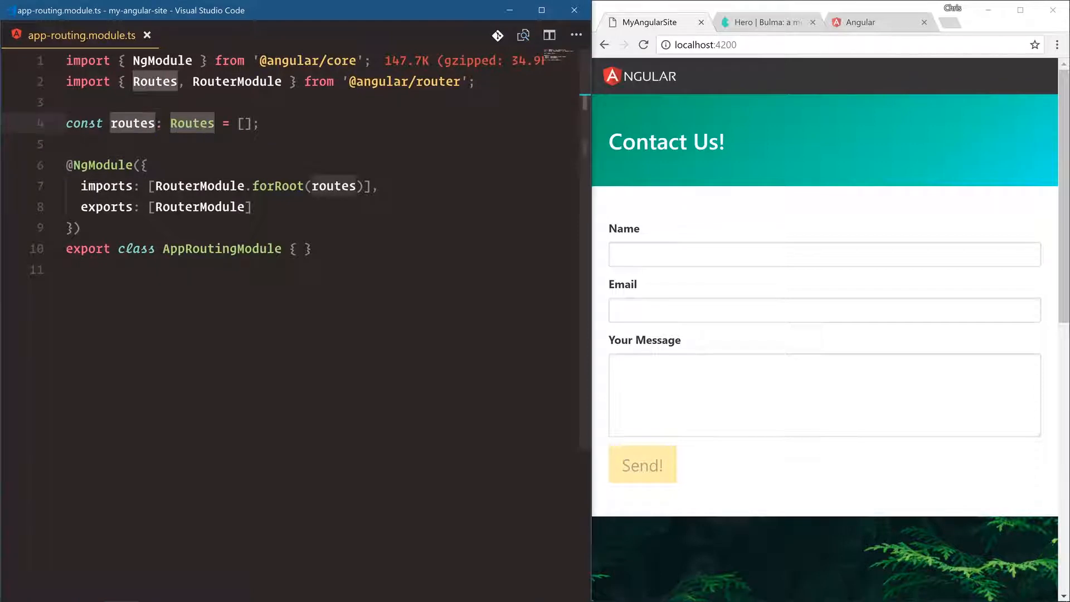
Add { path: '', component: HomeComponent } to routes, importing HomeComponent from './home/home.component'.
key(Enter)
text(path: '',)
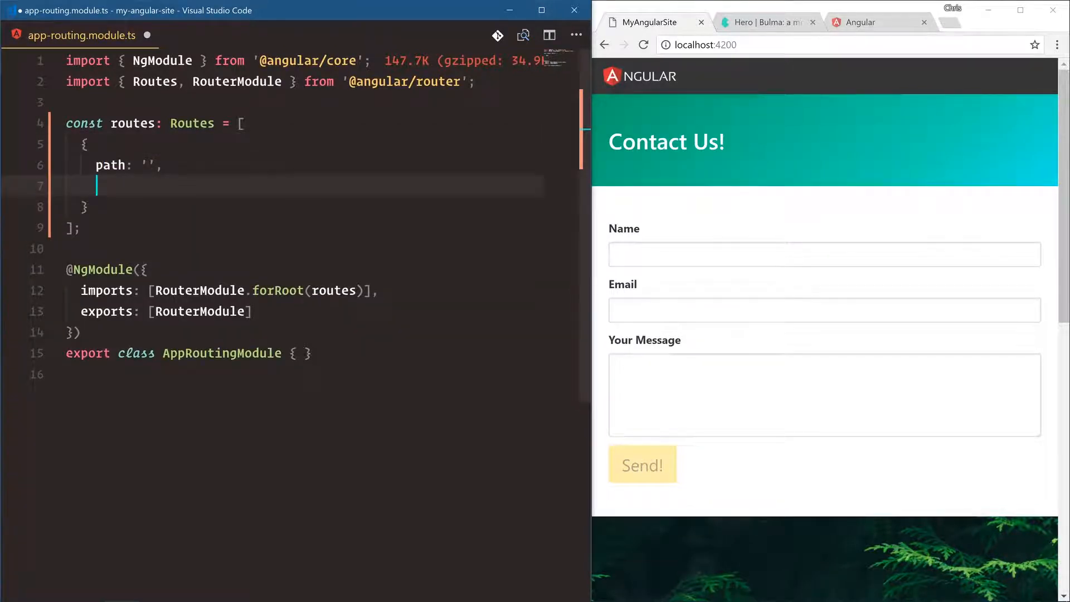
text(component)
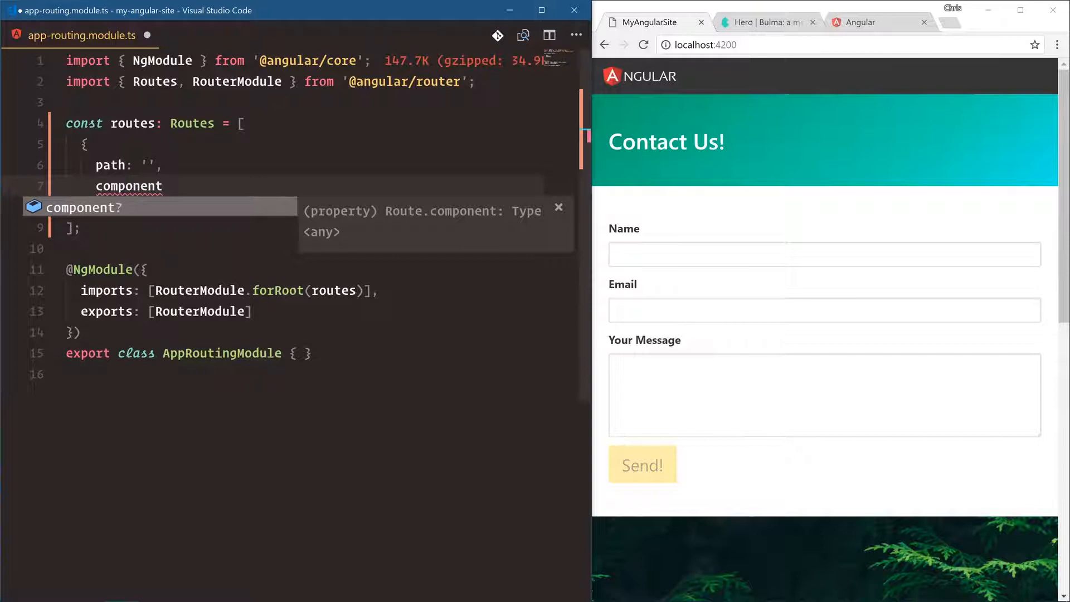
mouse_move(116, 209)
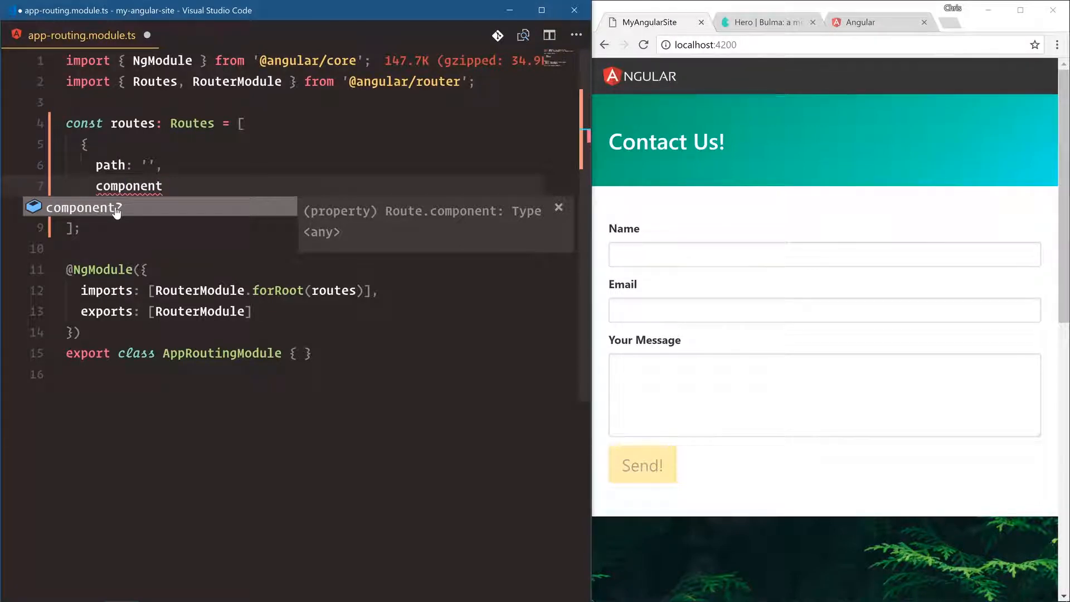
key(Escape)
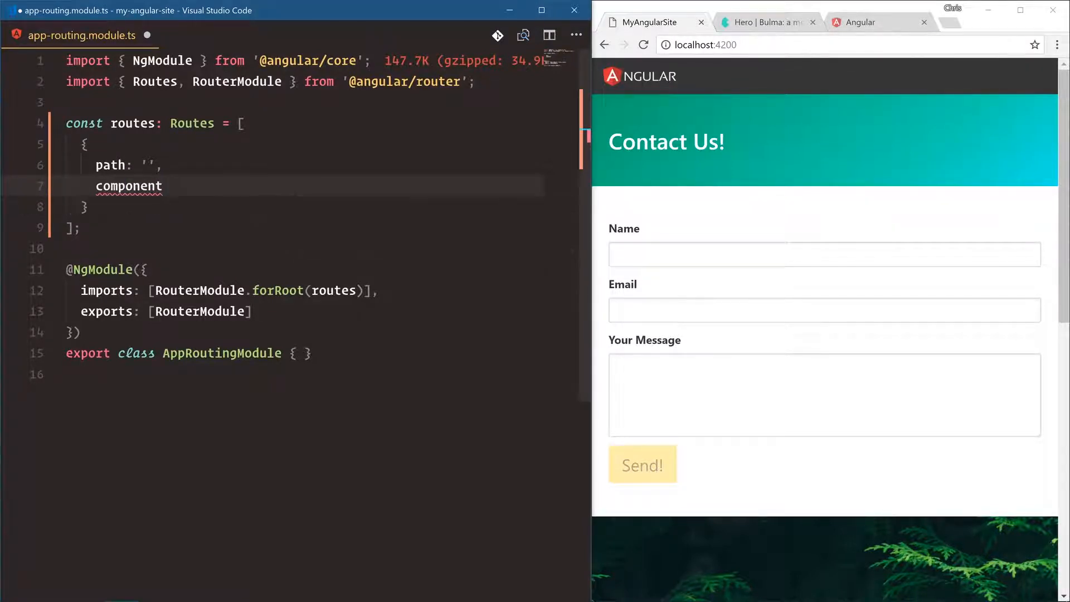
text(HomeComponent)
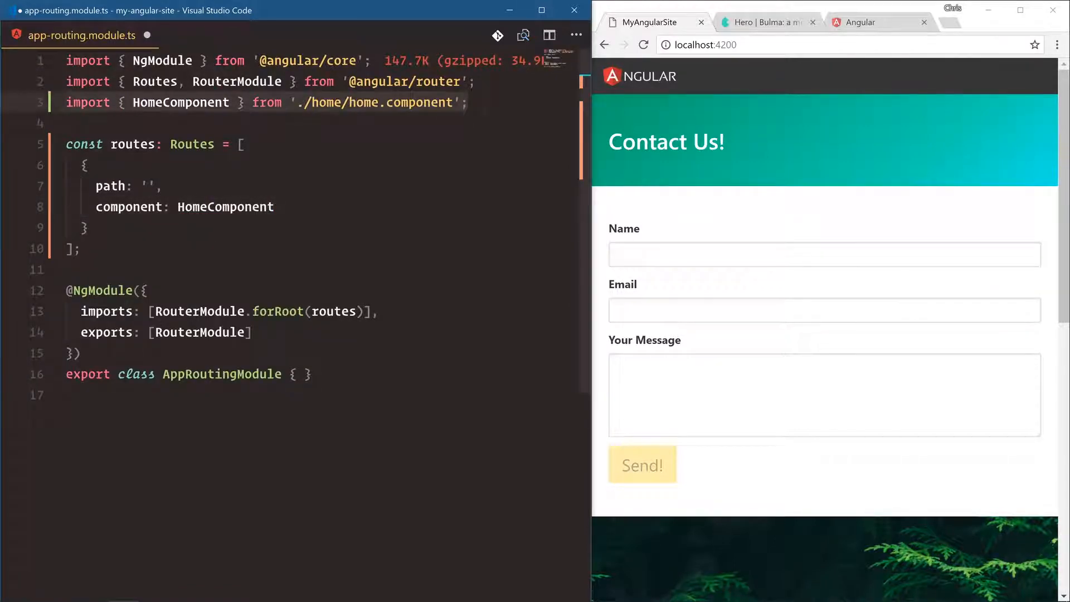
mouse_move(379, 103)
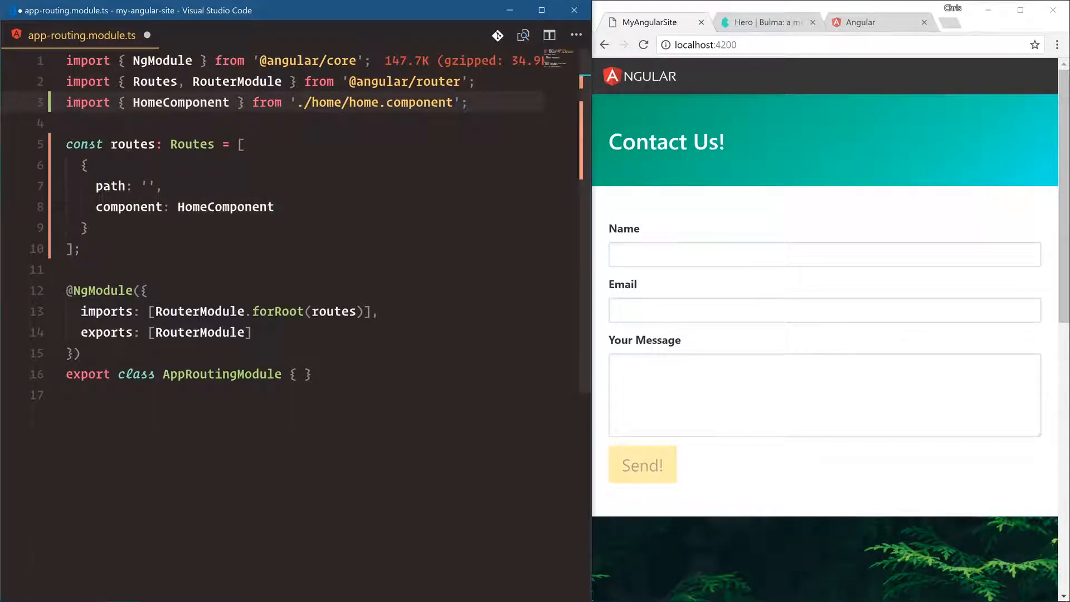
click(240, 144)
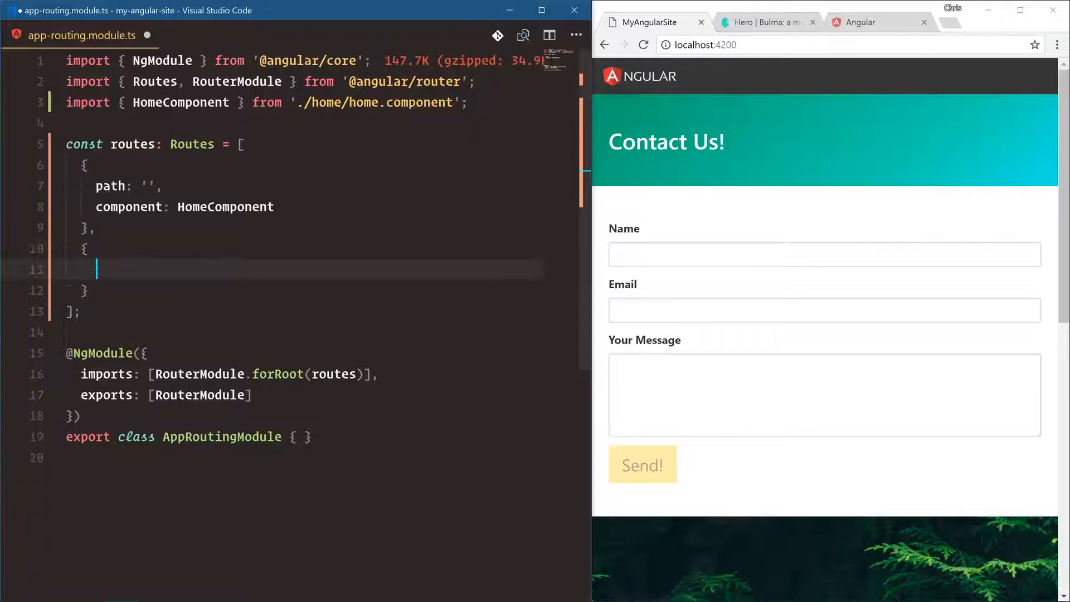
Add the 'contact' route for ContactComponent, import it from './contact/contact.component', and save.
text(path: ')
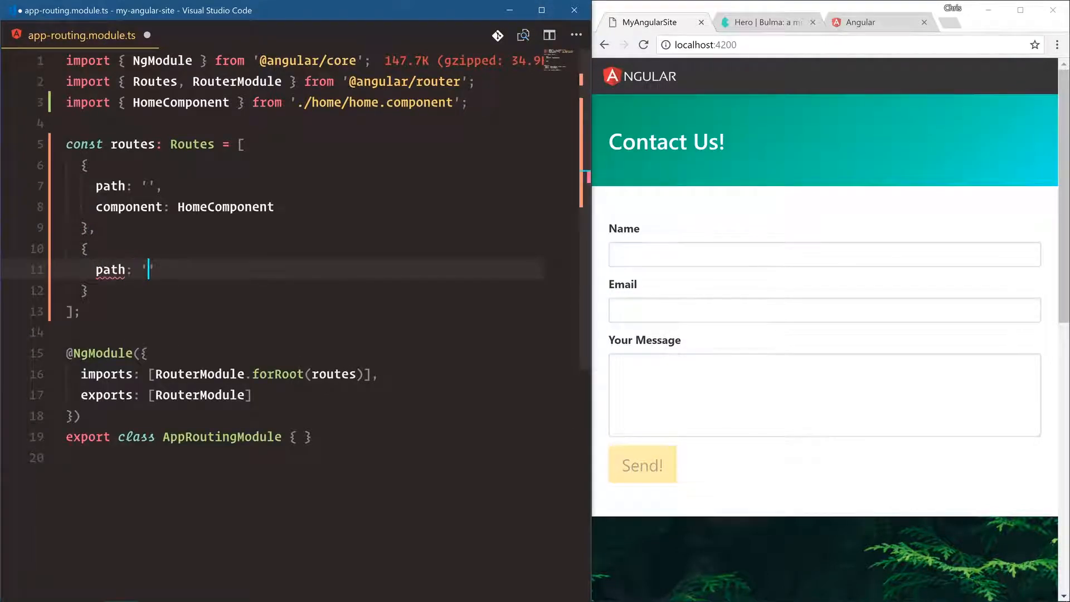
text(contact',)
text(component: ContactComponent)
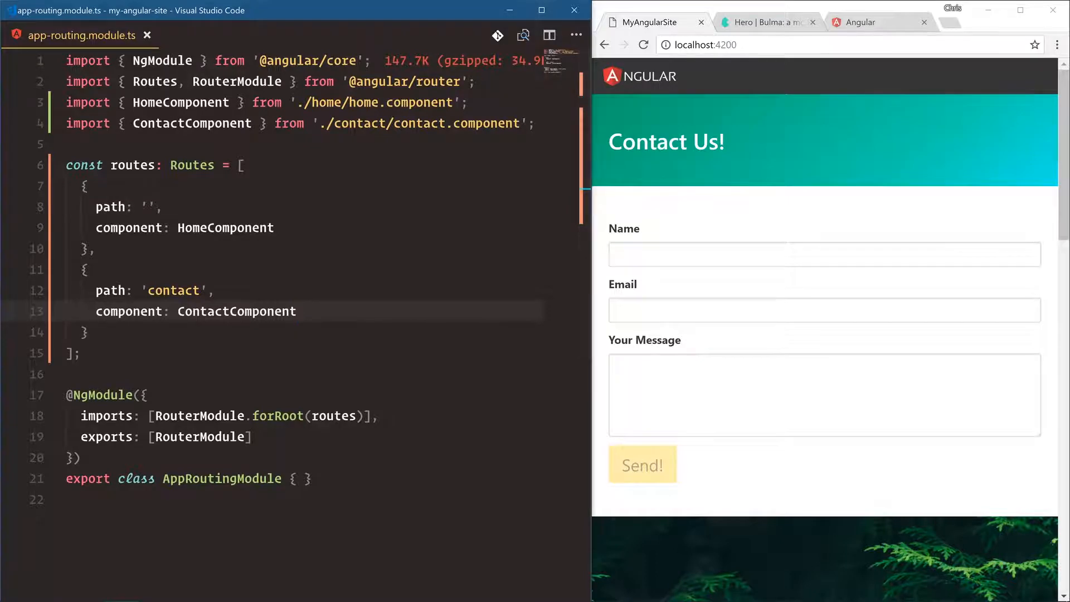
click(306, 123)
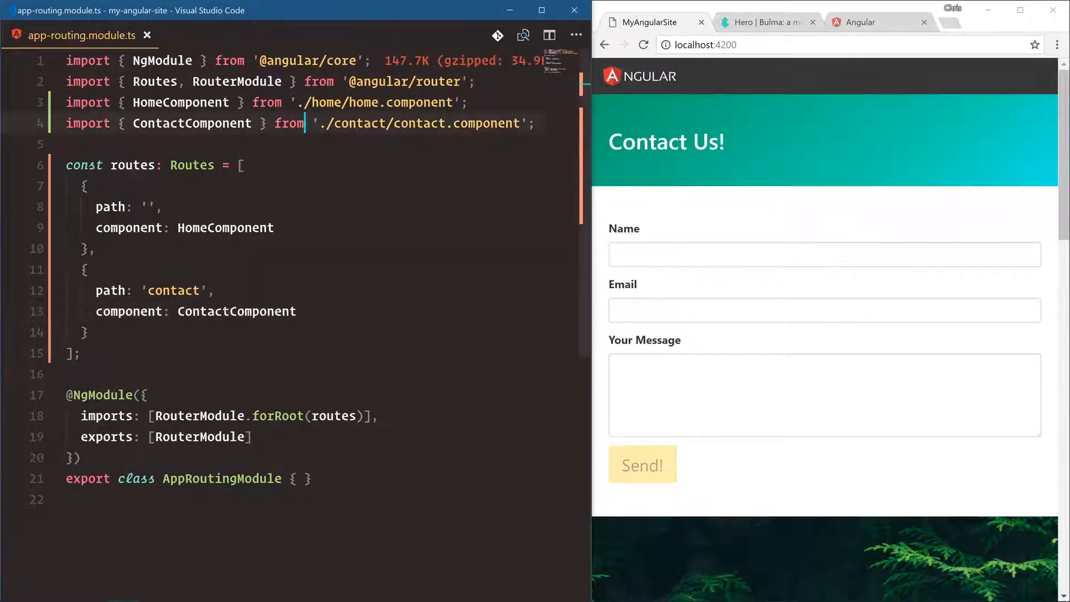
mouse_move(307, 131)
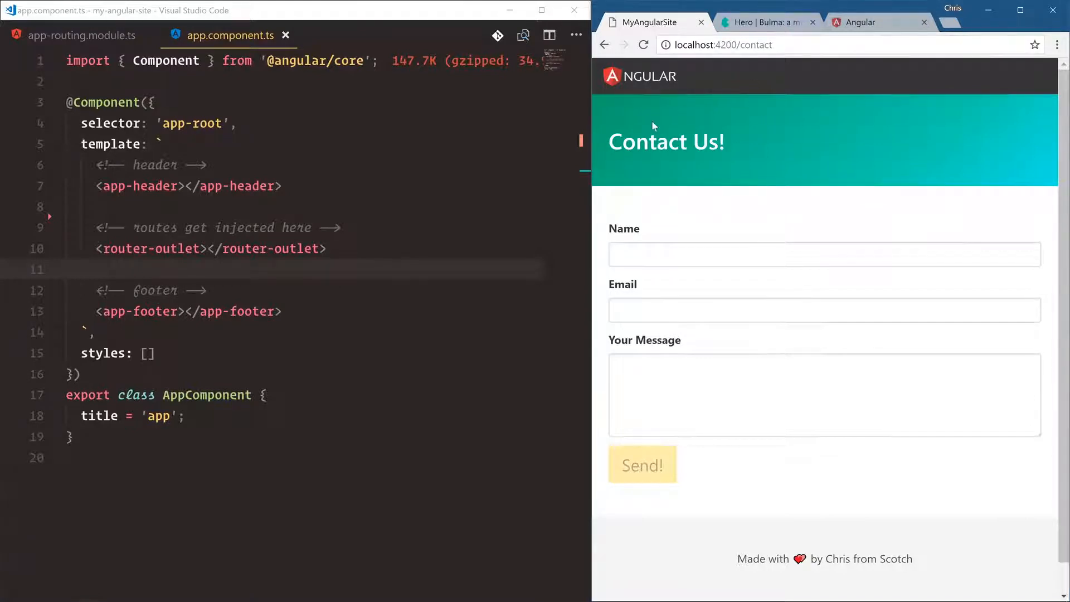
Switch to app.component.ts to see <router-outlet> between <app-header> and <app-footer>.
click(82, 36)
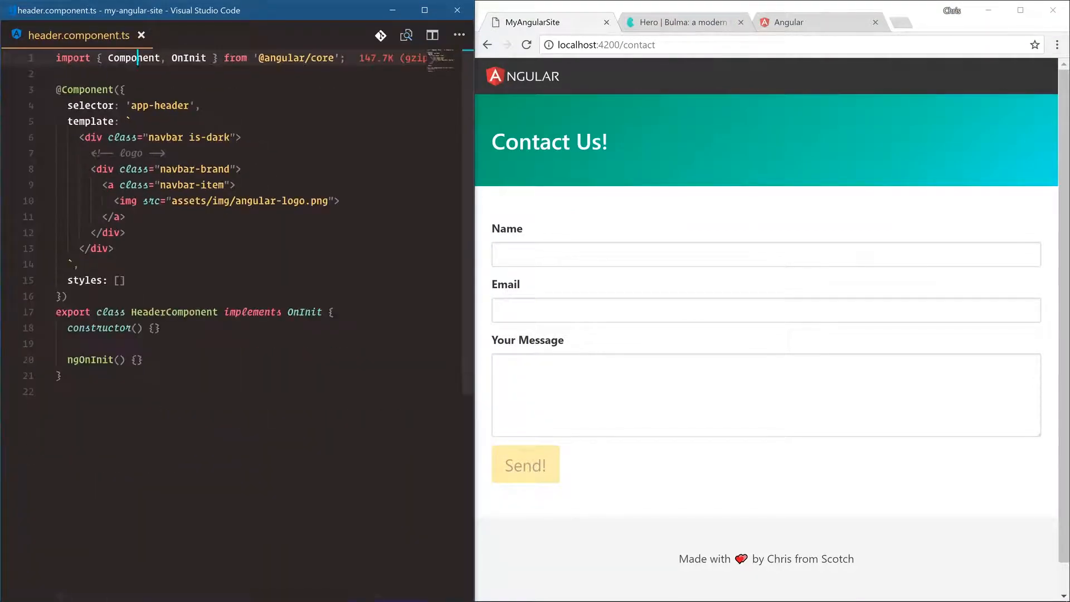
Insert a commented navbar-menu div after the brand block in the header template.
click(111, 216)
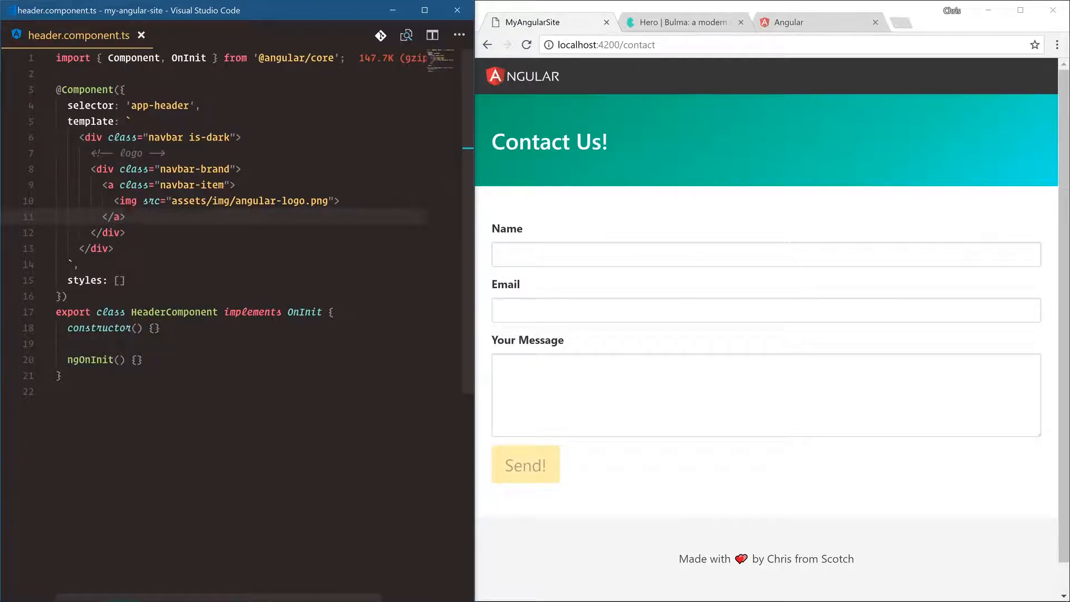
click(126, 232)
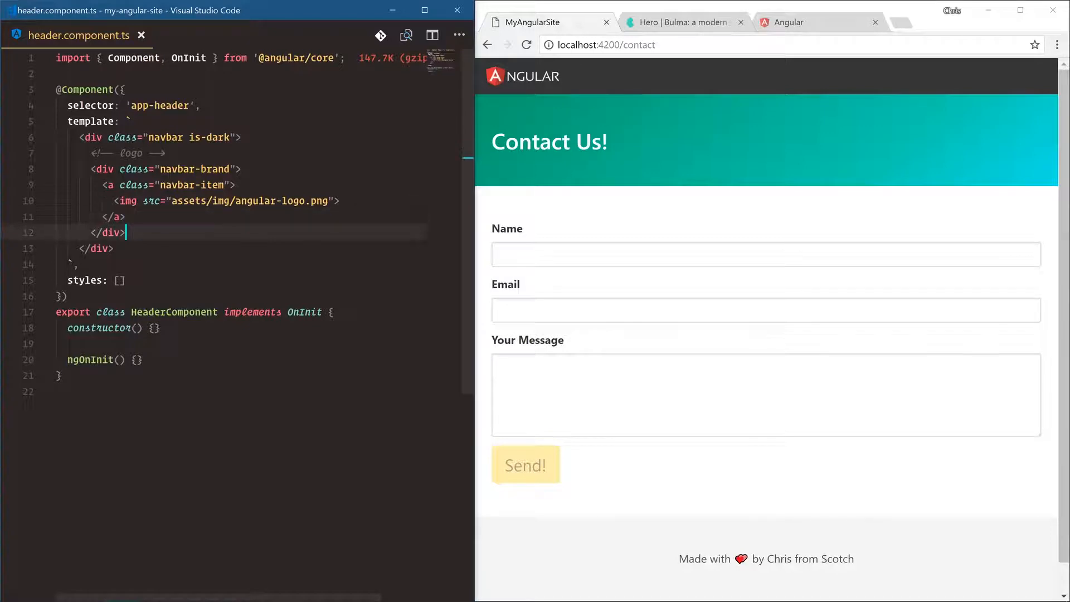
text(<!--)
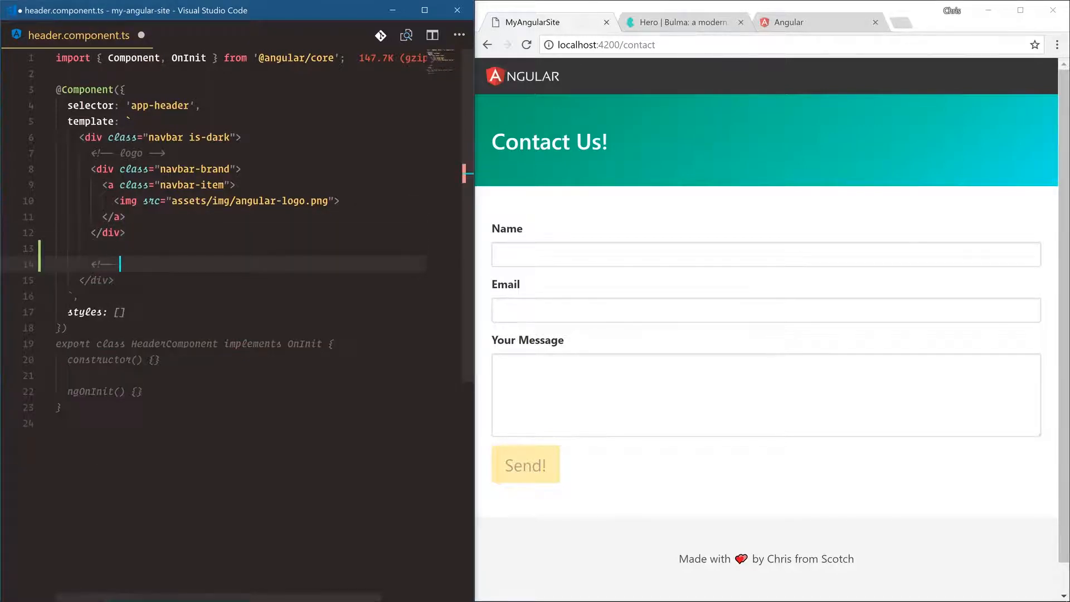
text(menu -->)
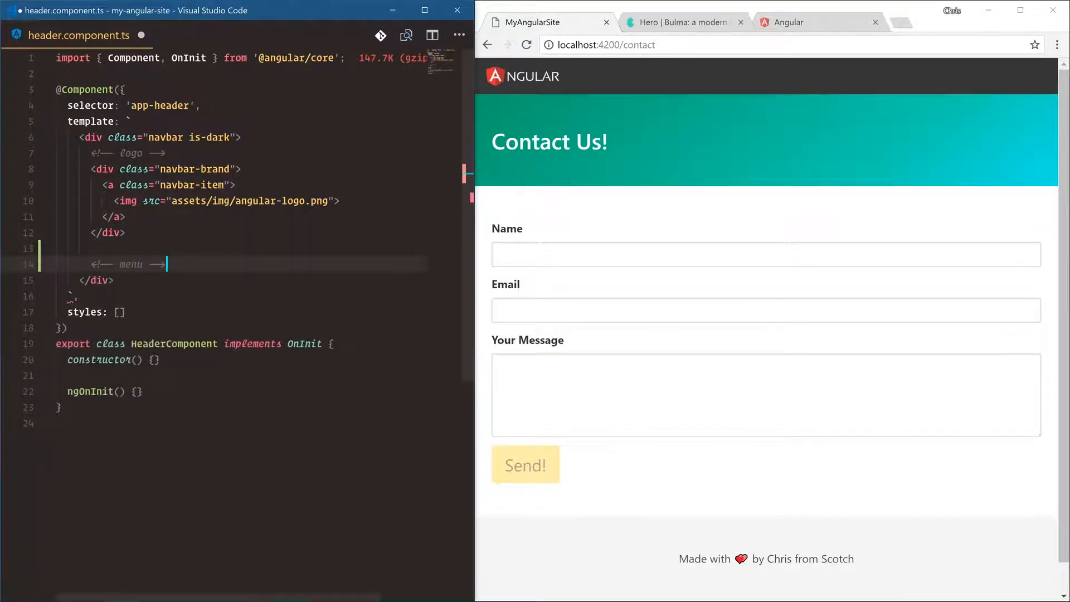
text(<div class=)
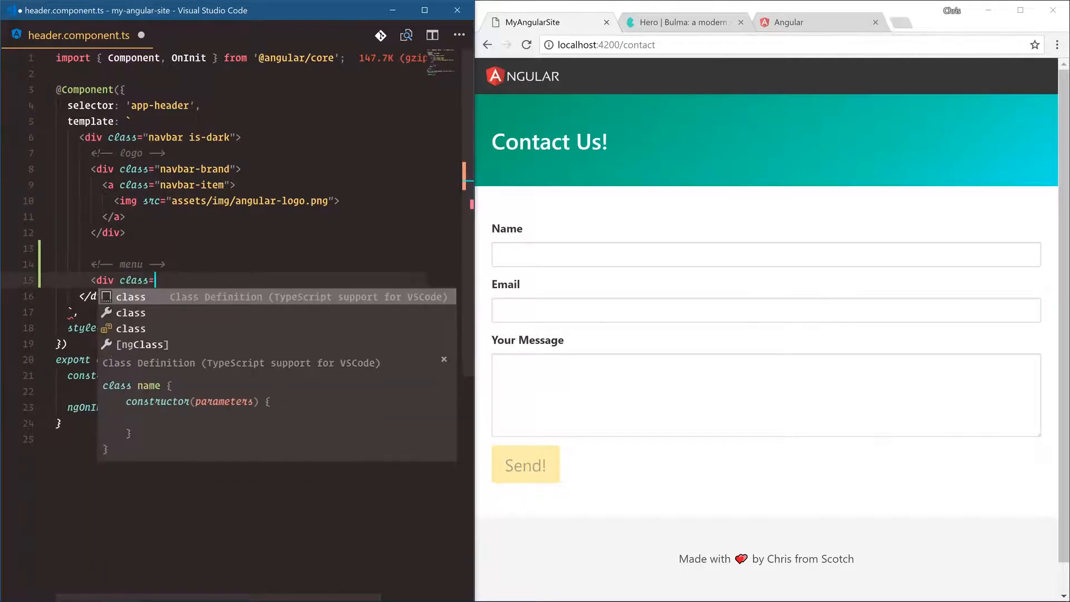
text(navbar-menu")
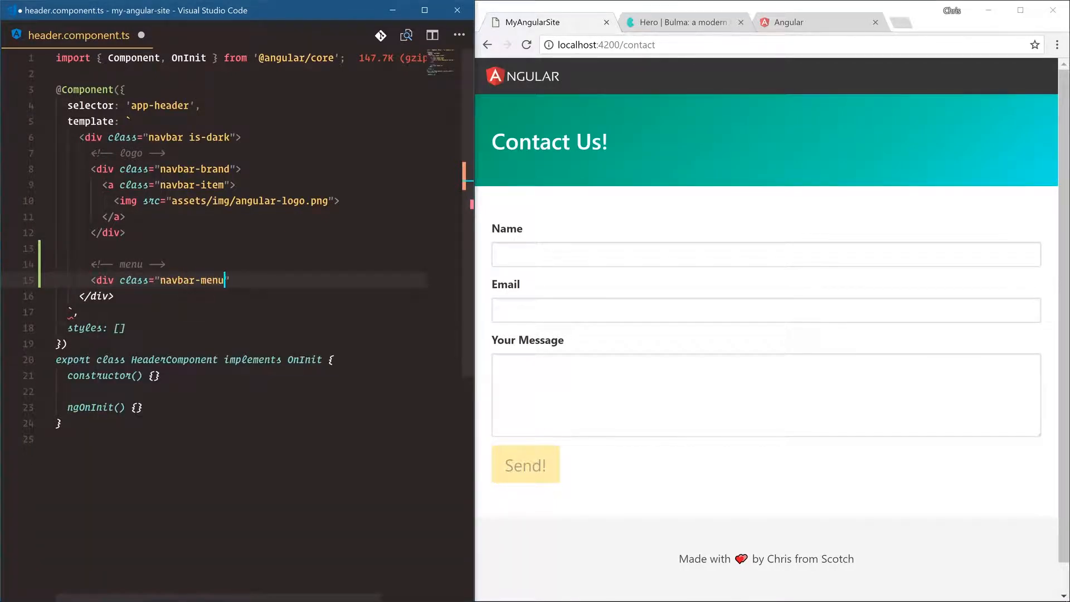
text(<div class="navbar-start">)
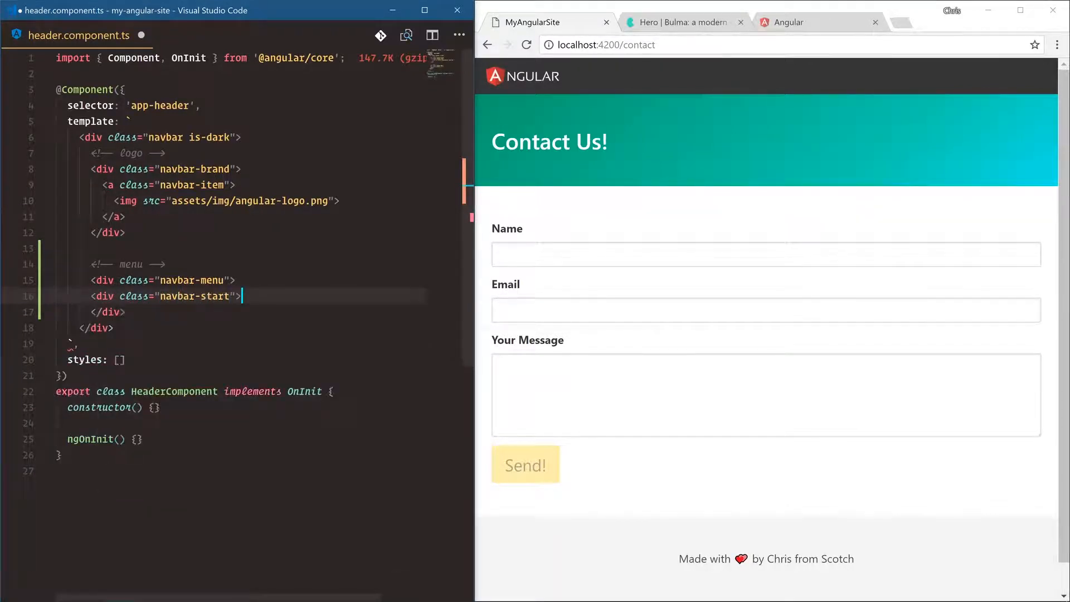
Add Home and Contact <a class="navbar-item"> links inside the navbar-start div.
key(enter)
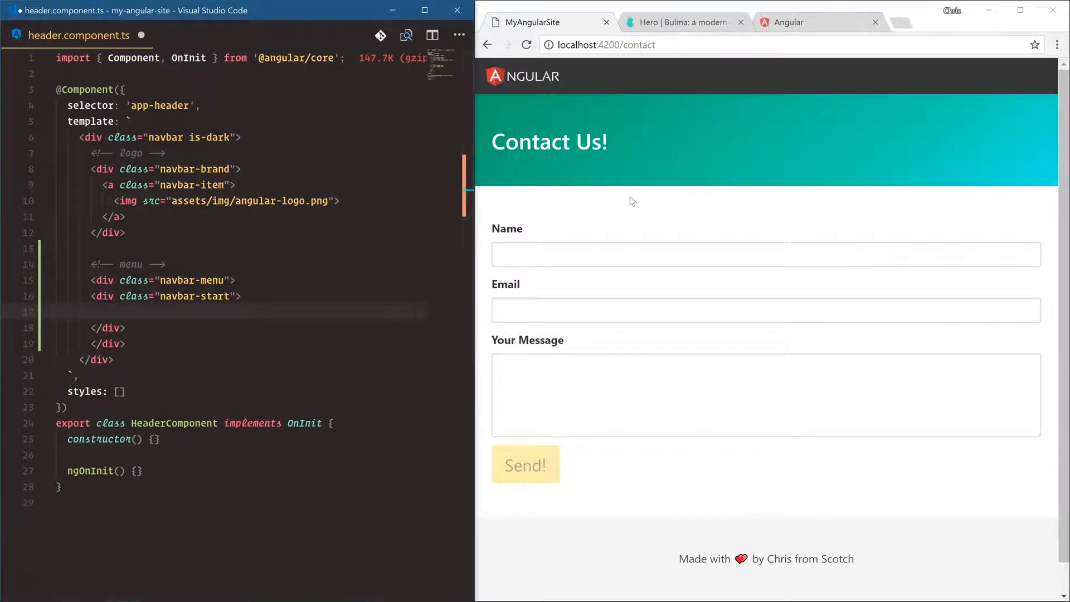
mouse_move(992, 98)
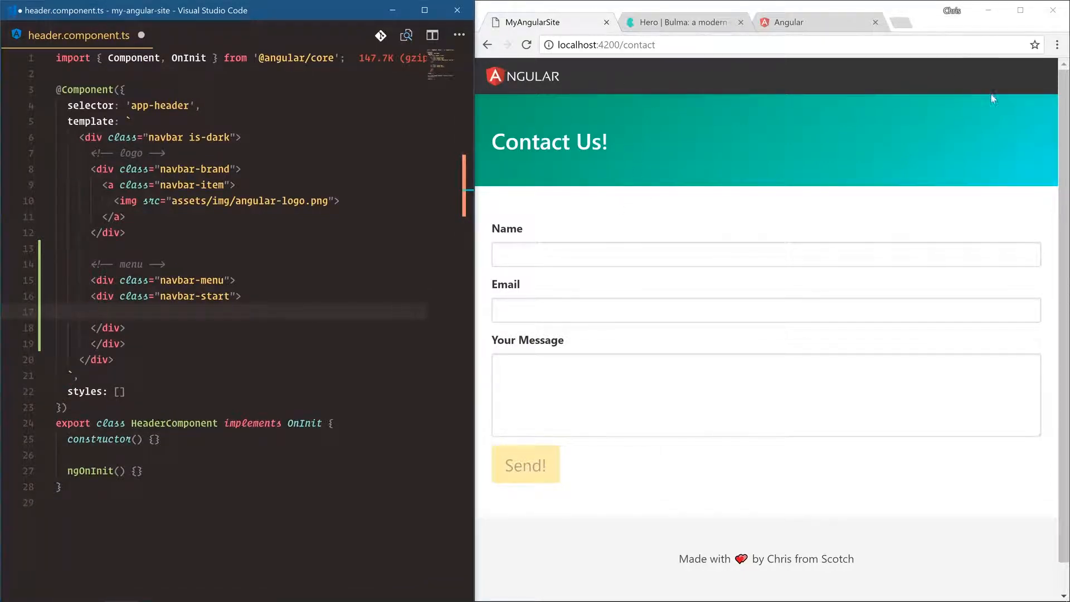
text(<)
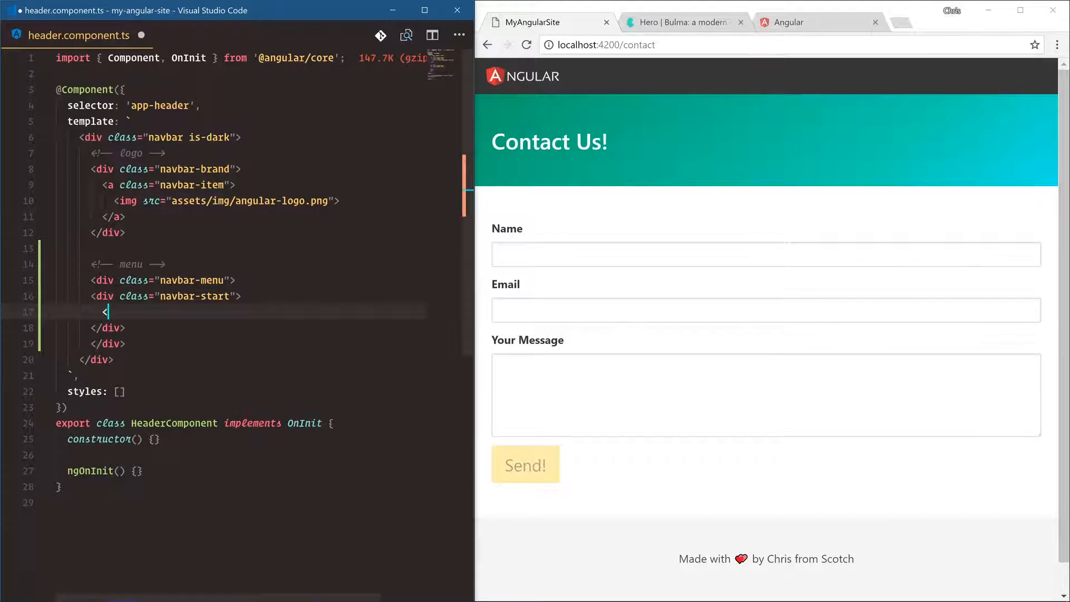
text(<a class="navbar-item">Home</a>)
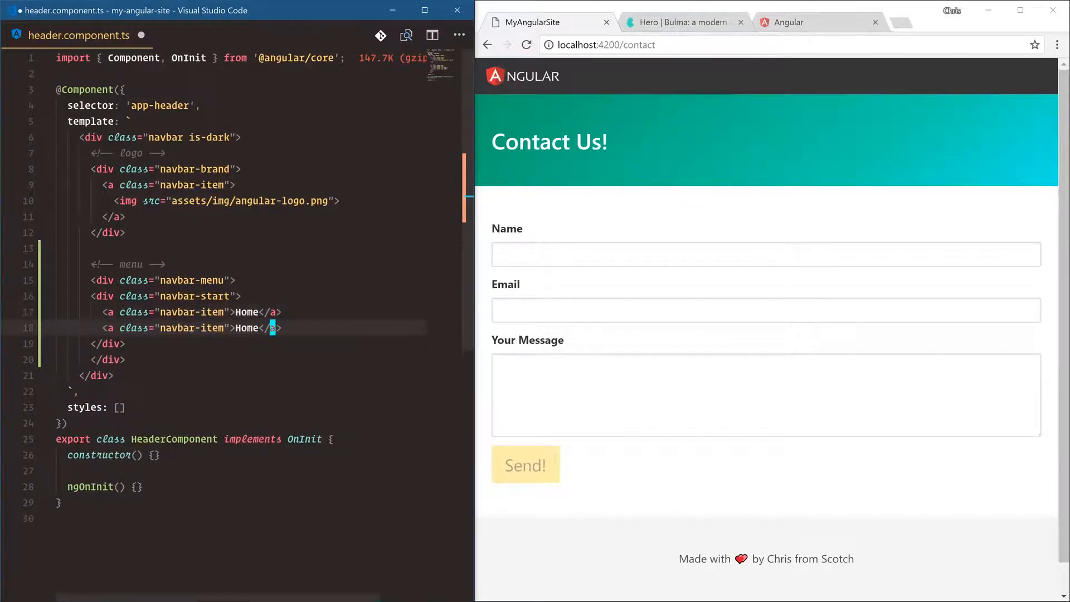
text(Cont)
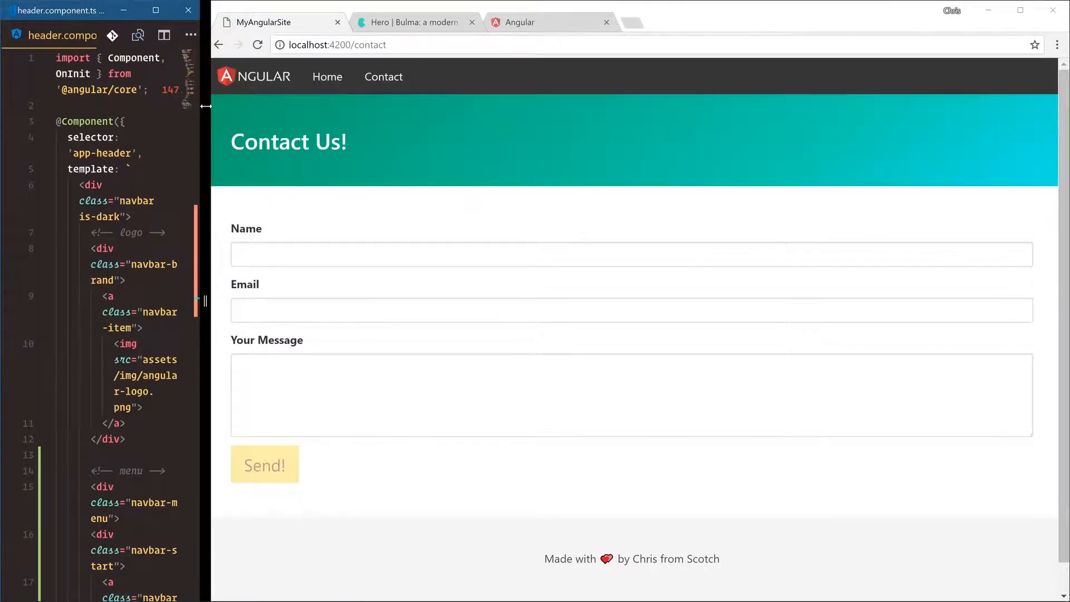
mouse_move(483, 167)
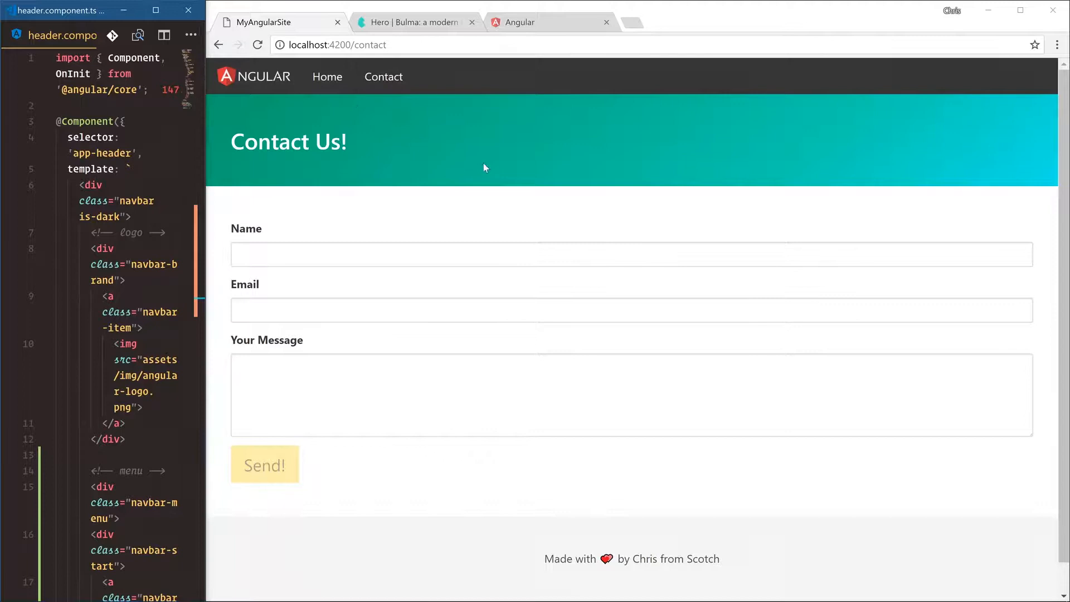
Zoom out and change navbar-start to navbar-end so Home and Contact sit right.
key(ctrl+minus)
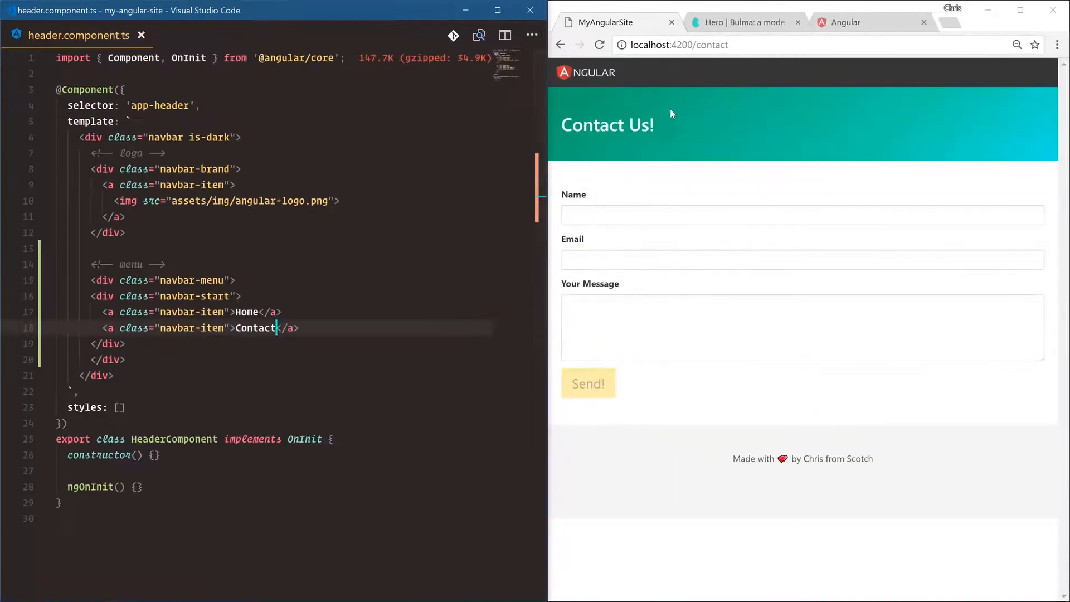
key(ctrl+minus)
text(end)
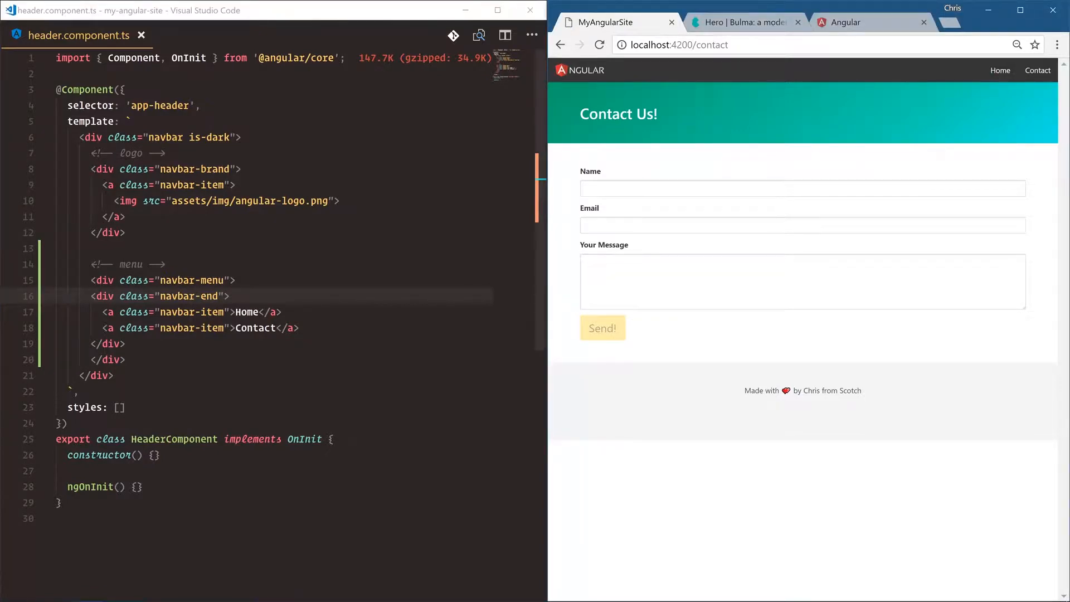
click(103, 312)
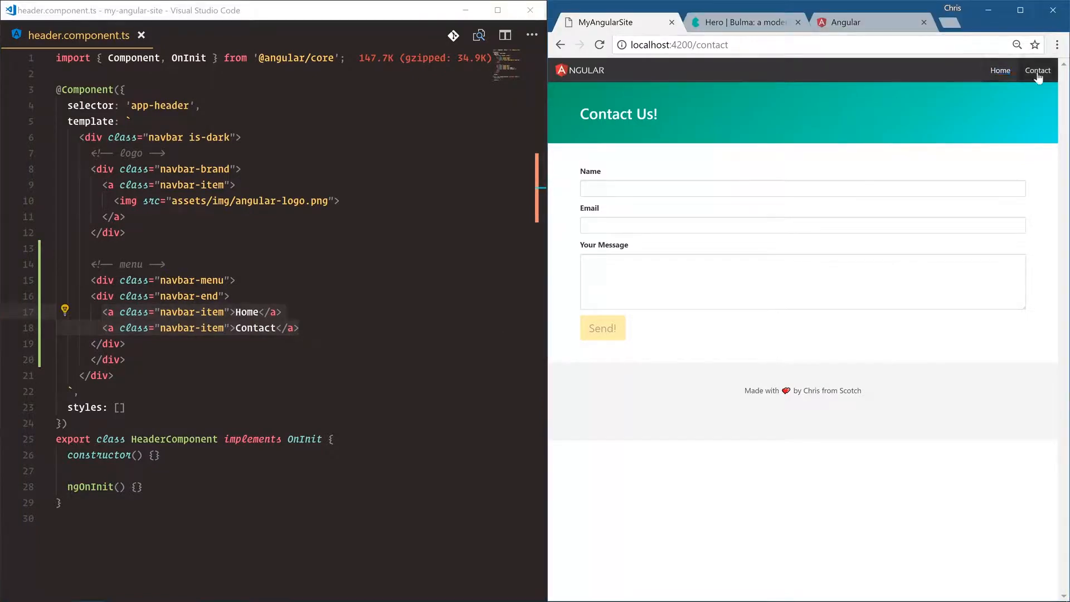
mouse_move(937, 157)
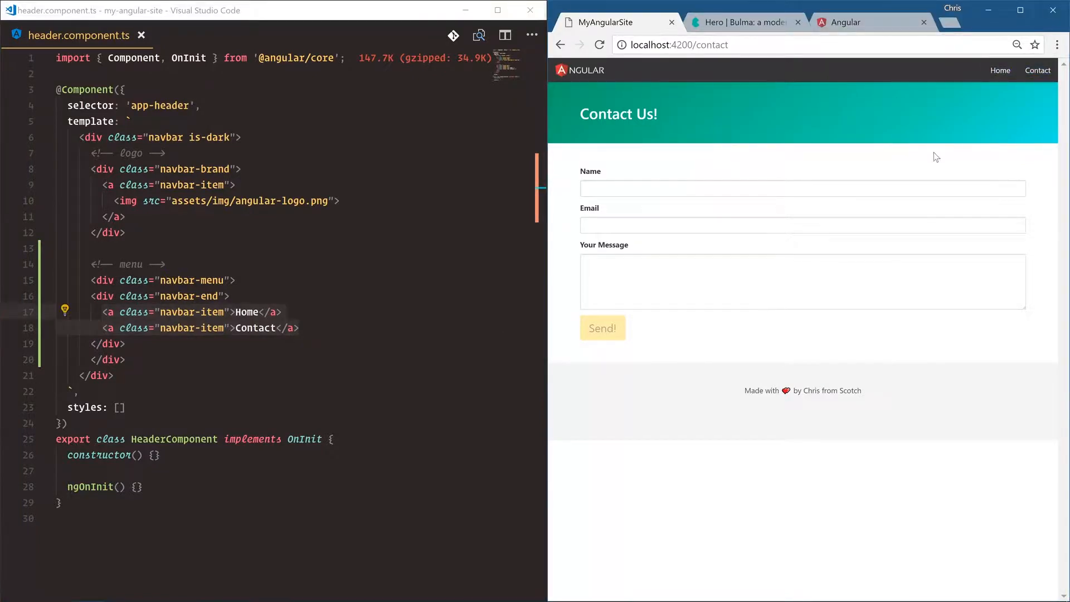
click(103, 312)
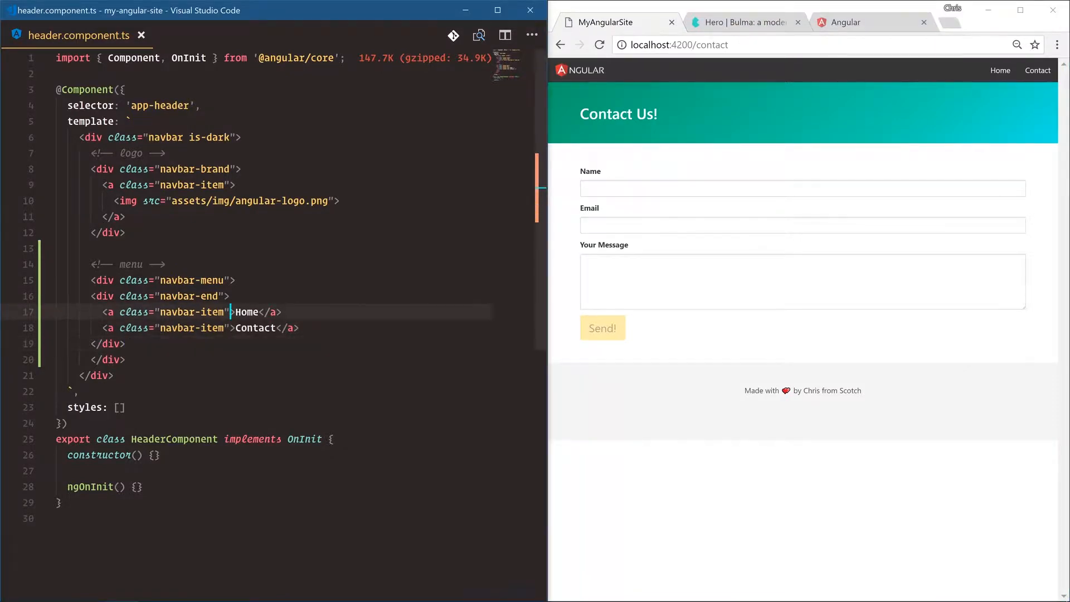
Give Home routerLink="/" and Contact routerLink="/contact", then test both links in Chrome.
text(routerLink="")
click(297, 327)
text( routerLink="/contact")
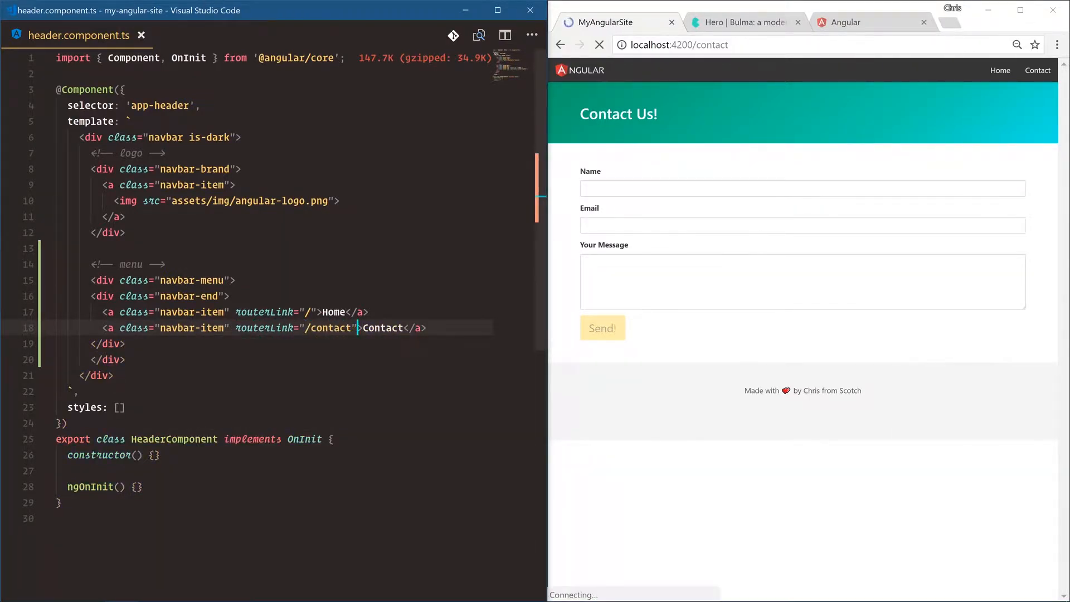
click(1000, 70)
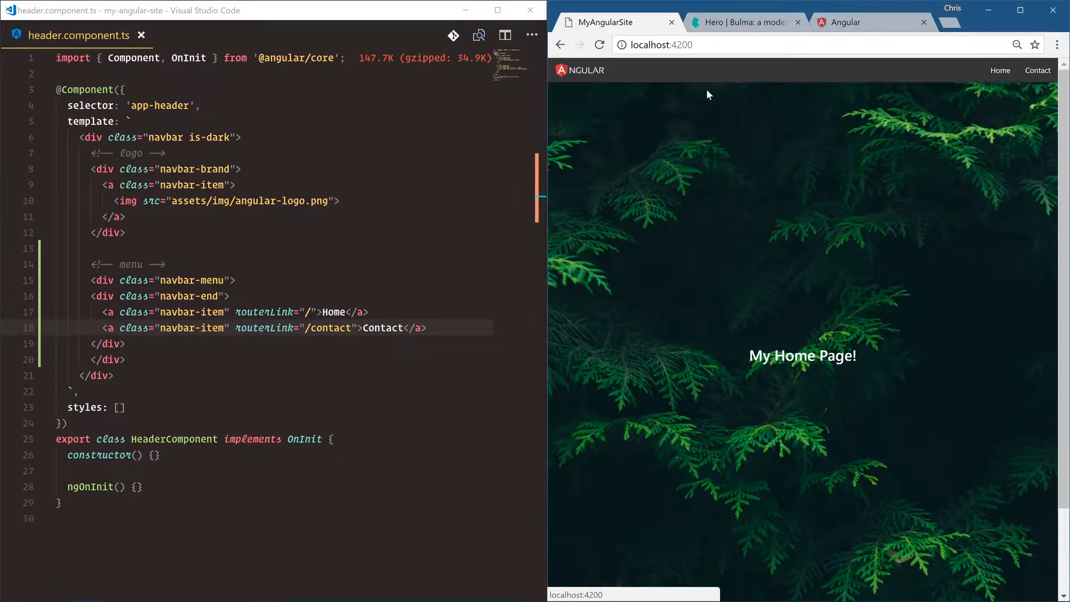
click(1037, 70)
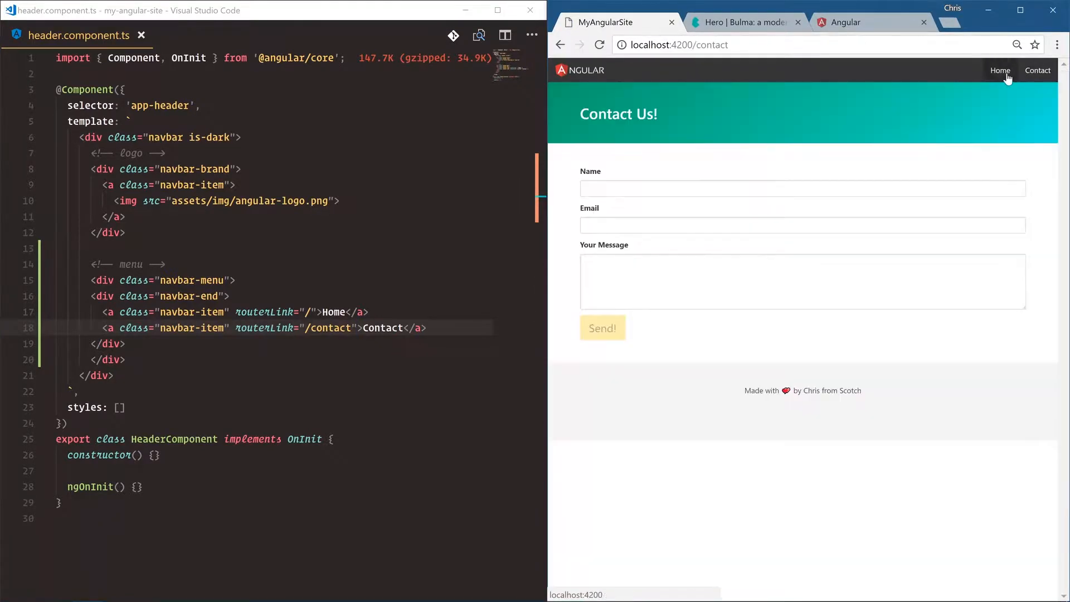
mouse_move(900, 150)
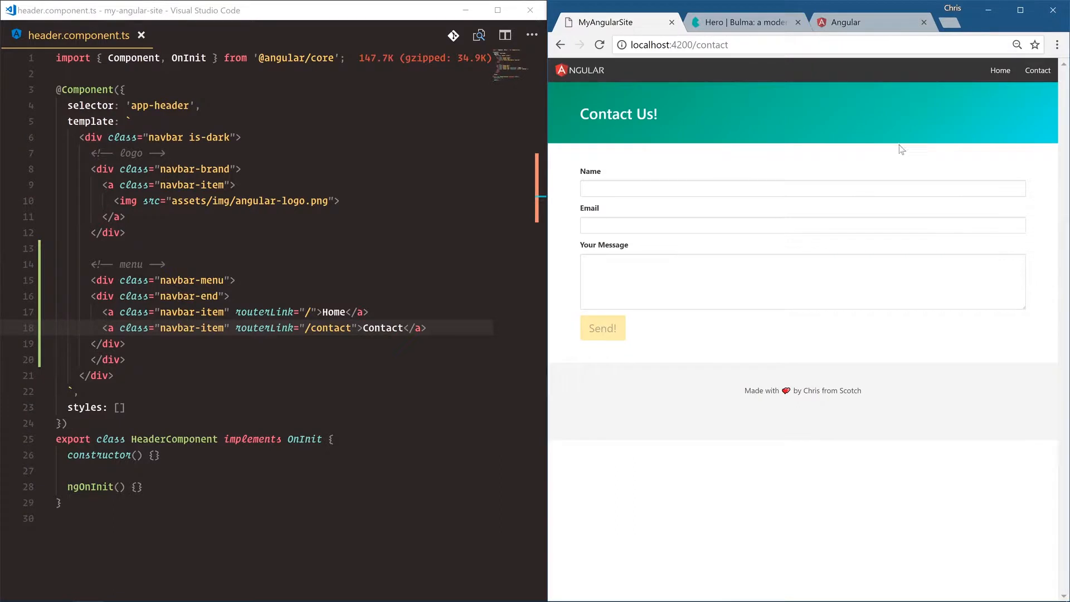
mouse_move(979, 76)
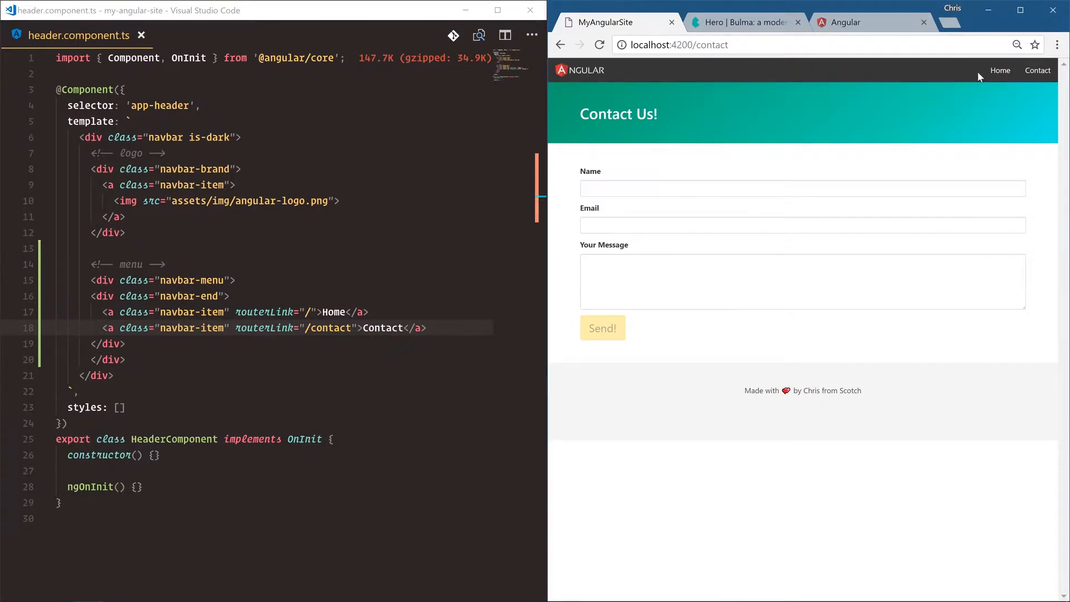
mouse_move(1000, 70)
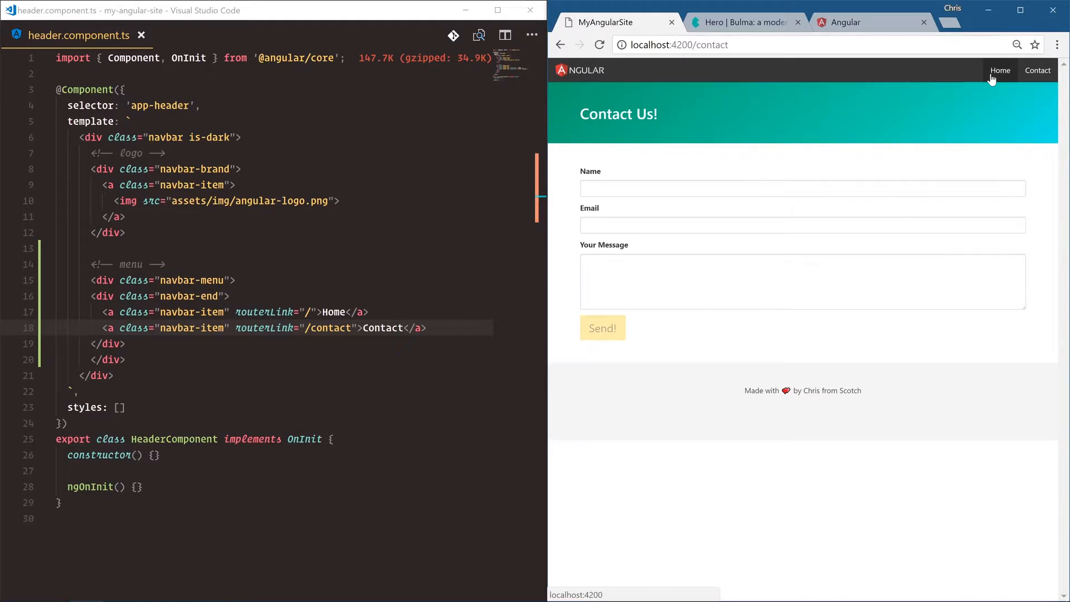
mouse_move(967, 115)
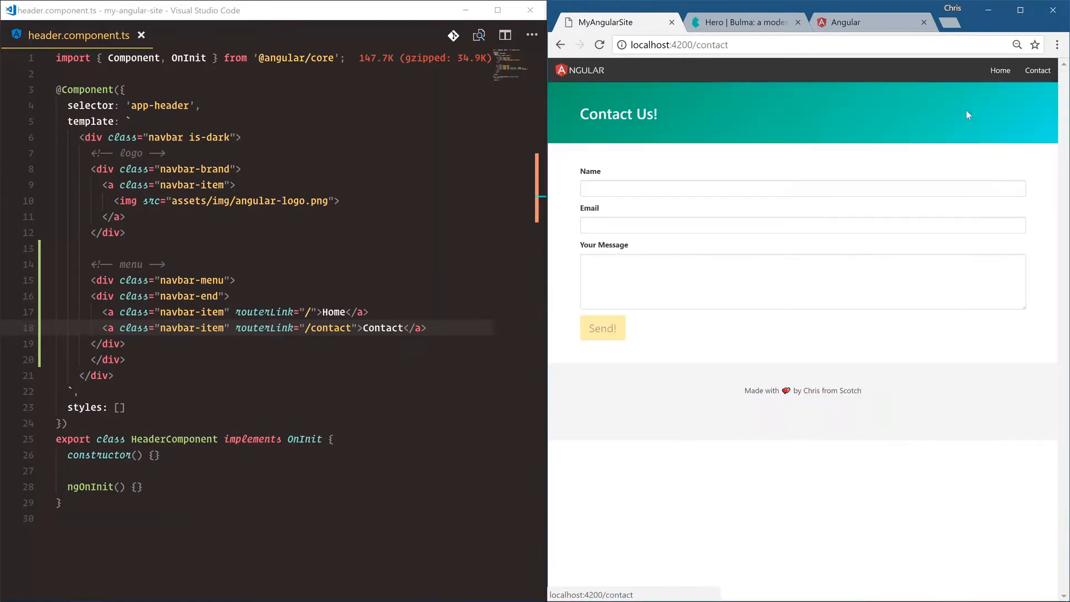
mouse_move(928, 100)
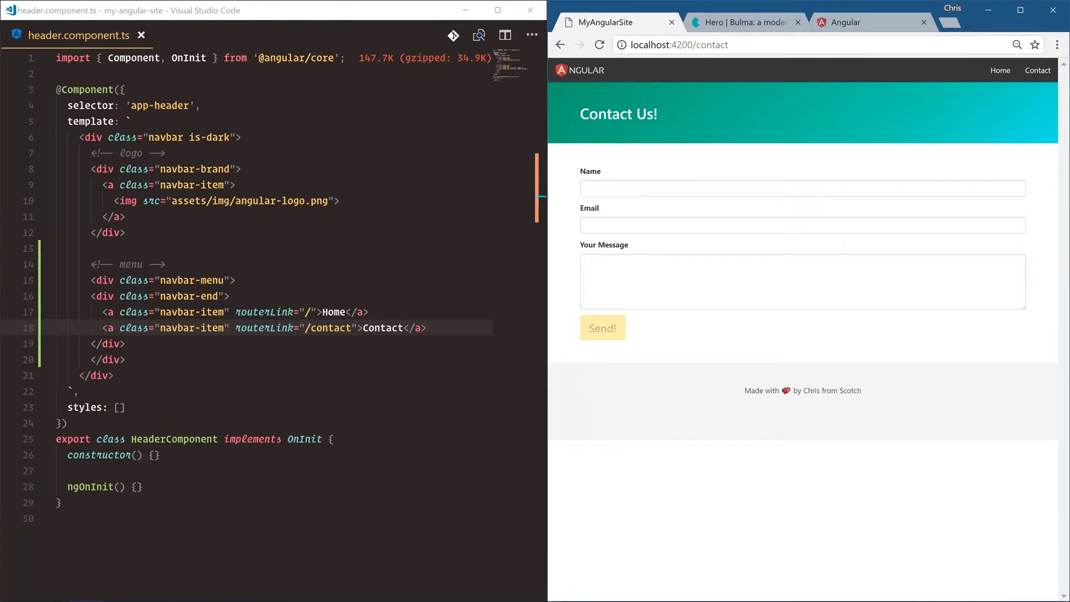
Review the routes in app-routing.module.ts, then app.component.ts's app-header, router-outlet and app-footer tags.
key(ctrl+p)
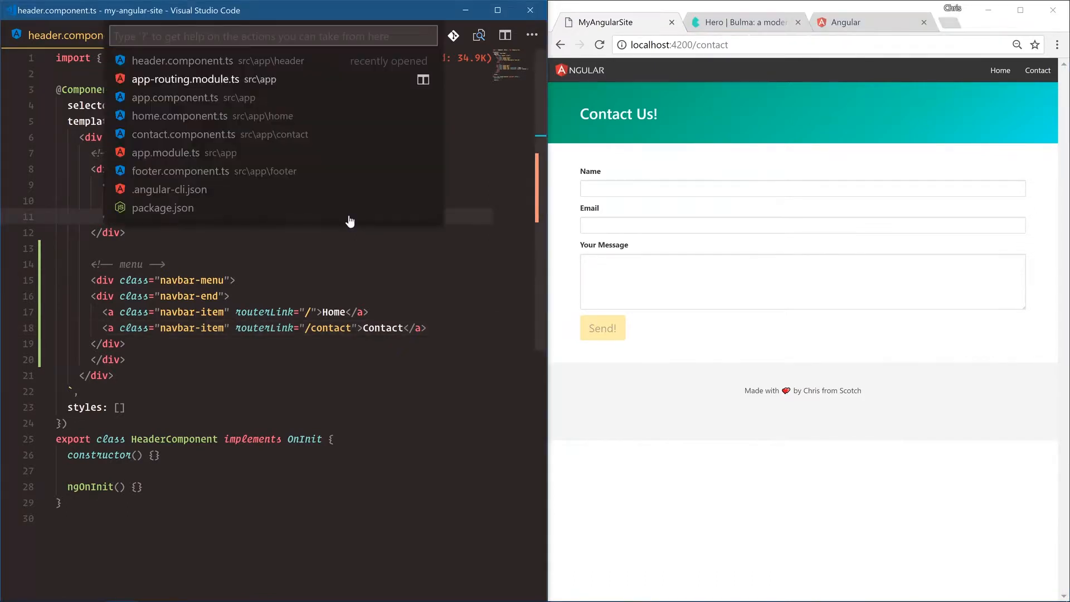
click(185, 79)
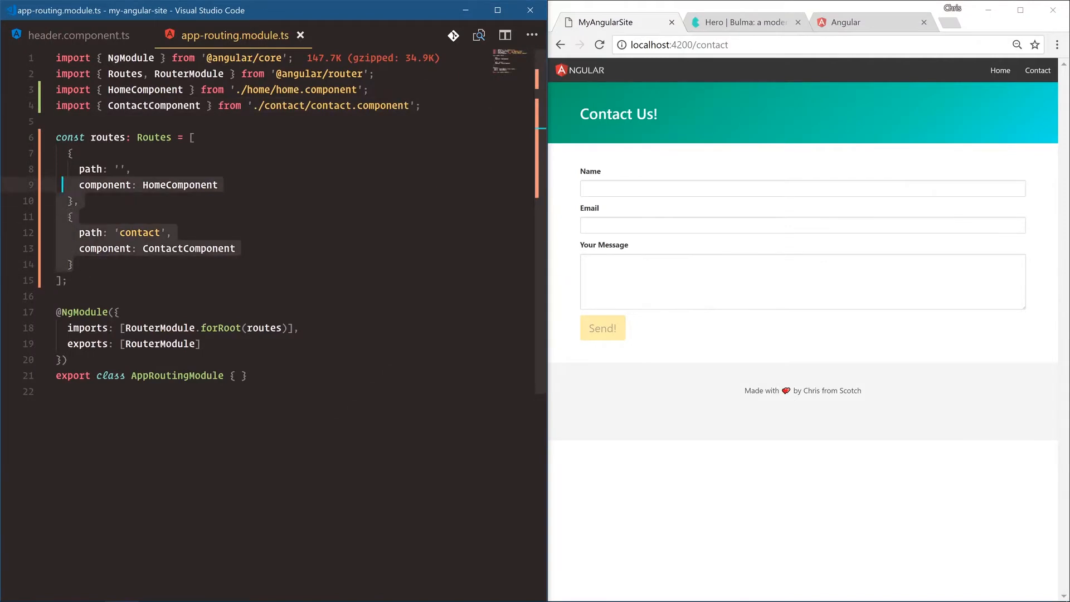
click(79, 35)
text(c)
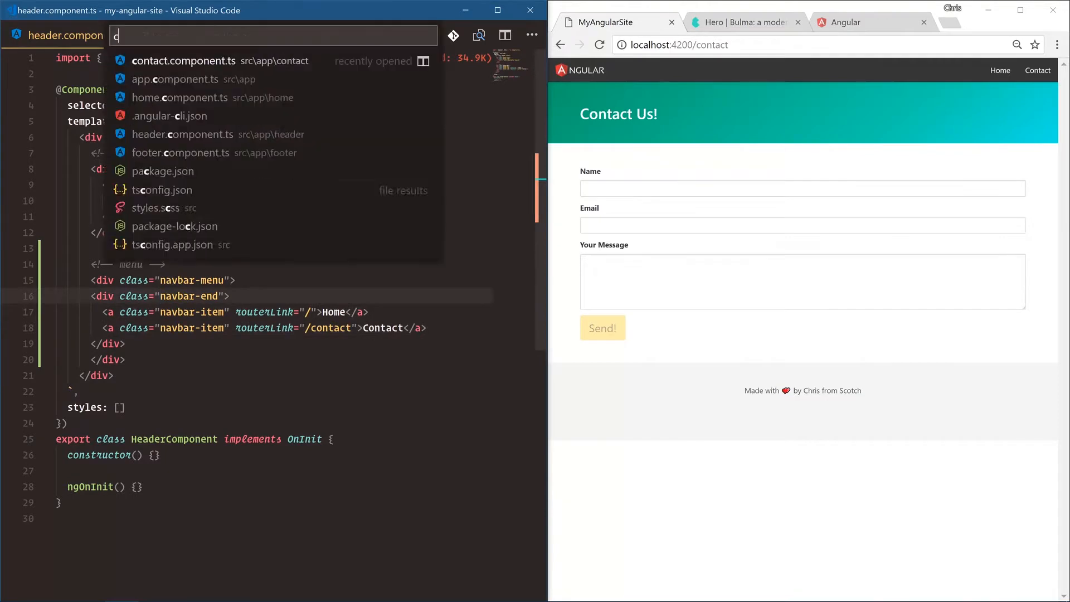
click(175, 80)
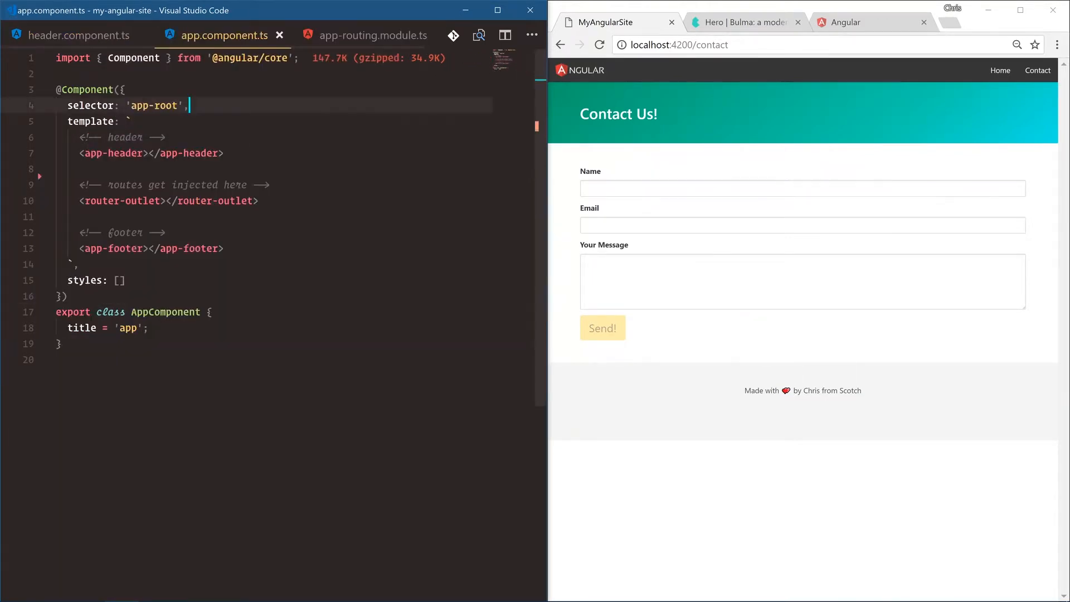
click(167, 201)
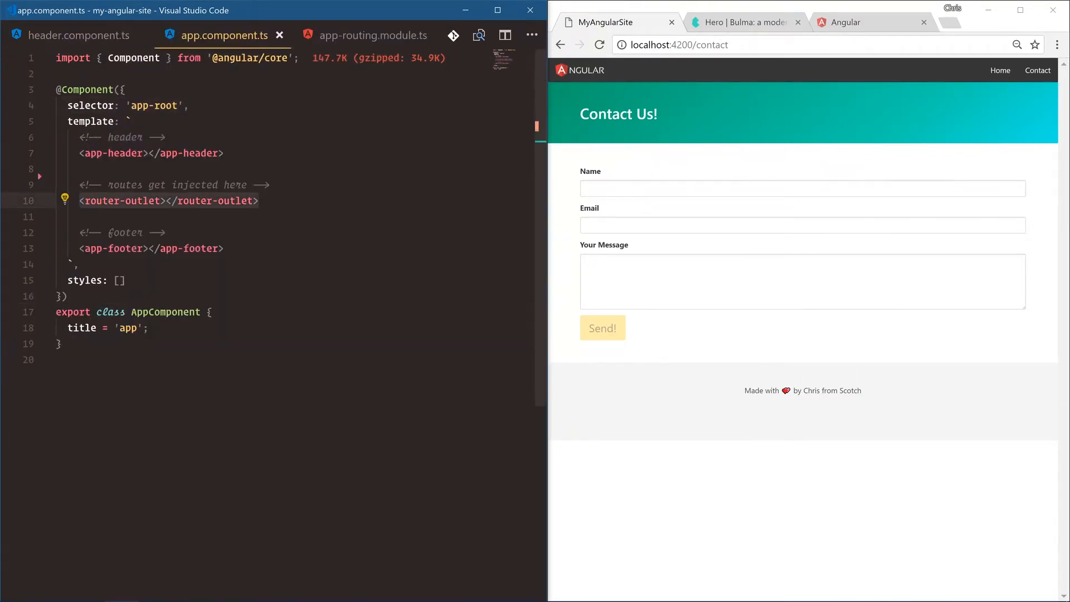
click(109, 153)
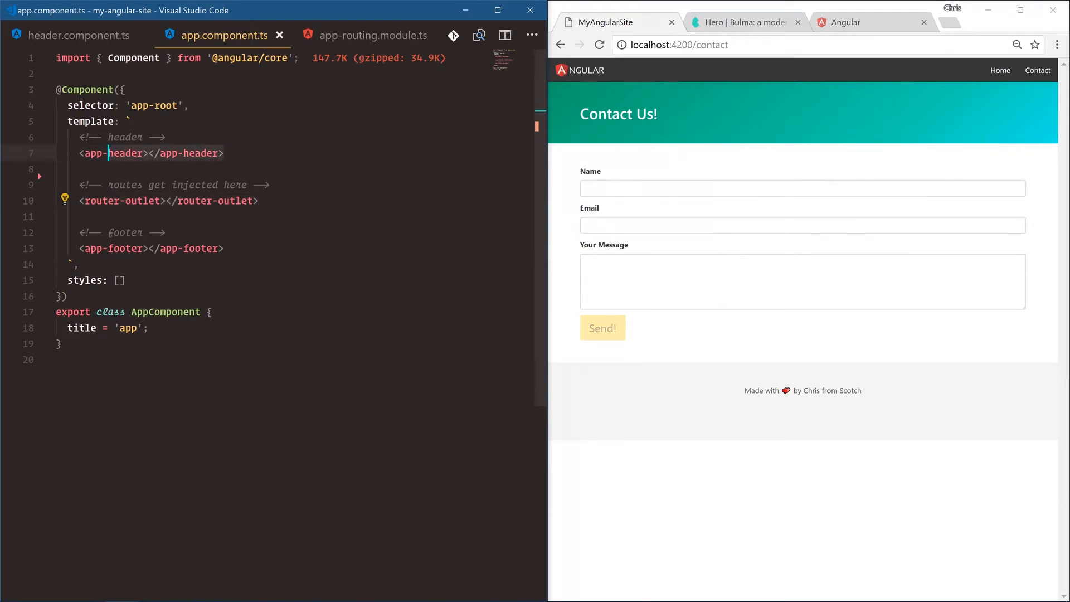
click(81, 248)
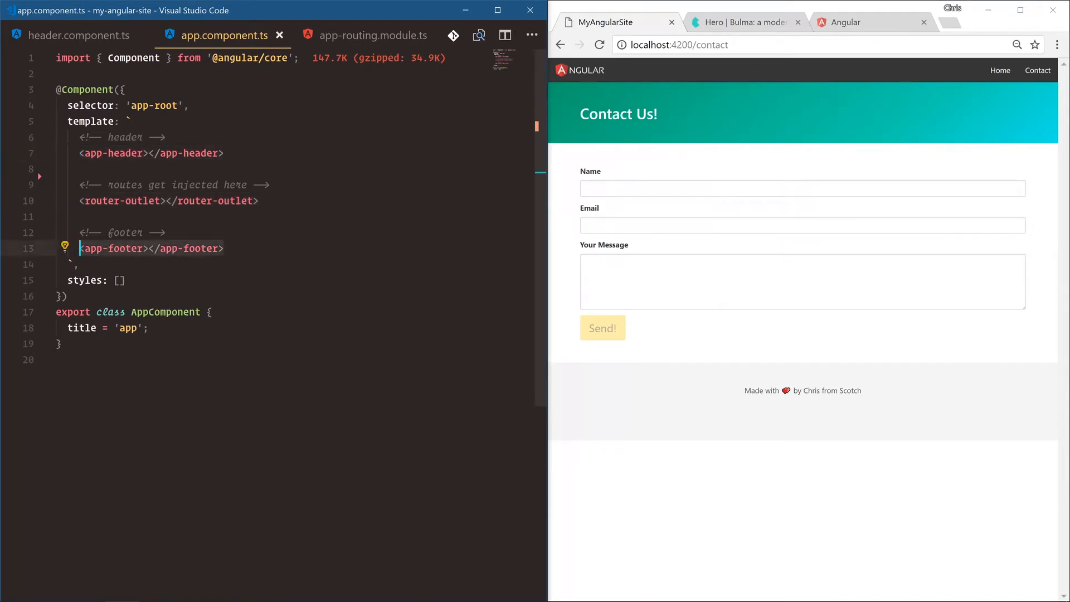